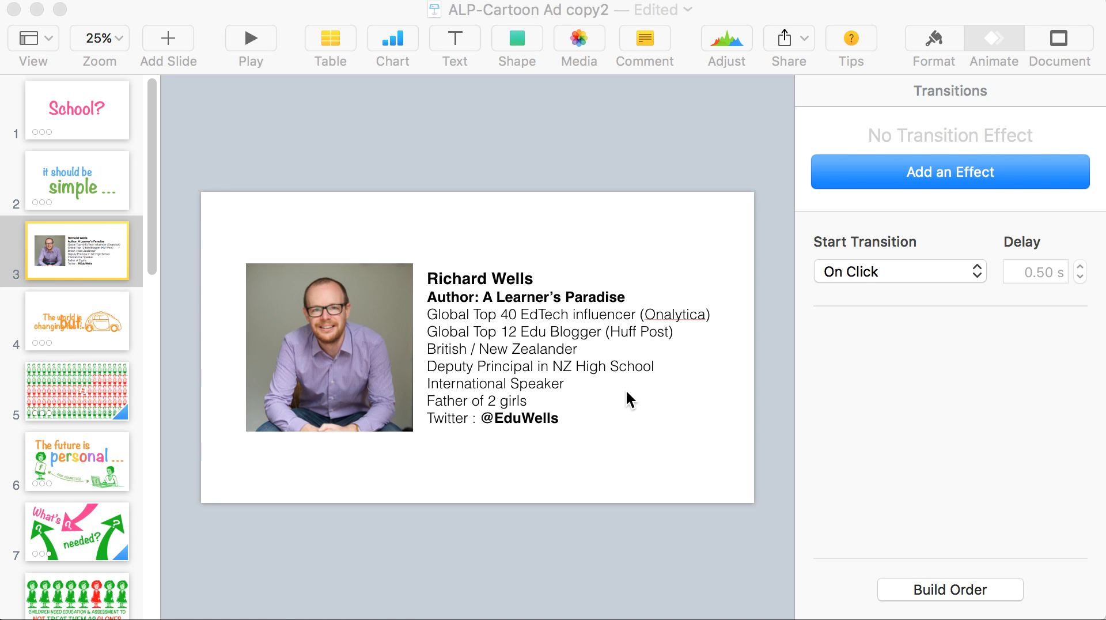
mouse_move(304, 335)
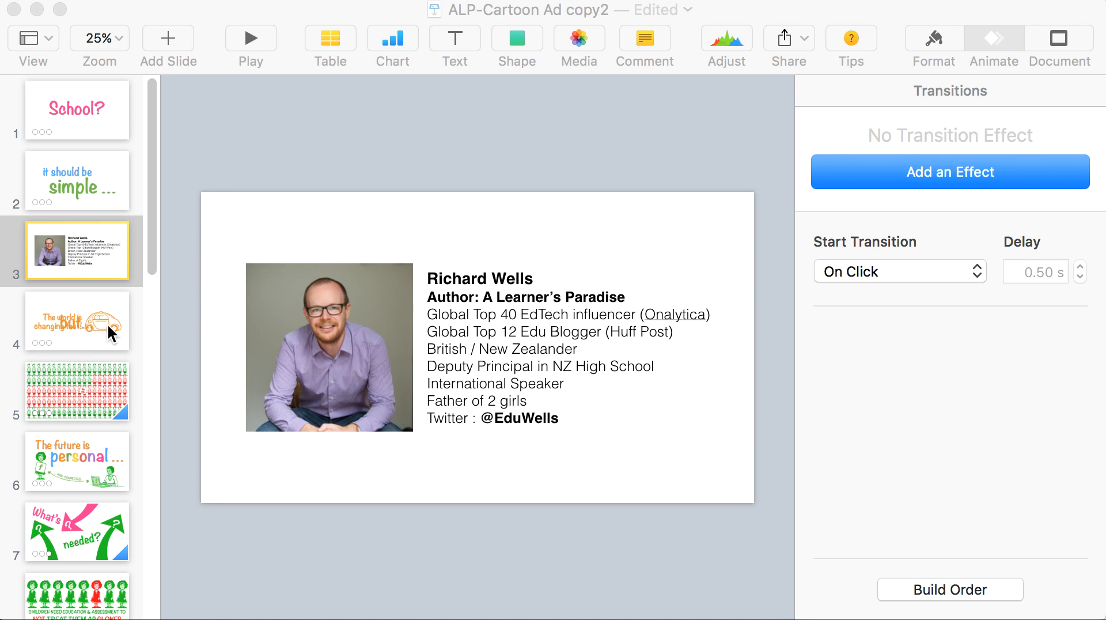
mouse_move(107, 331)
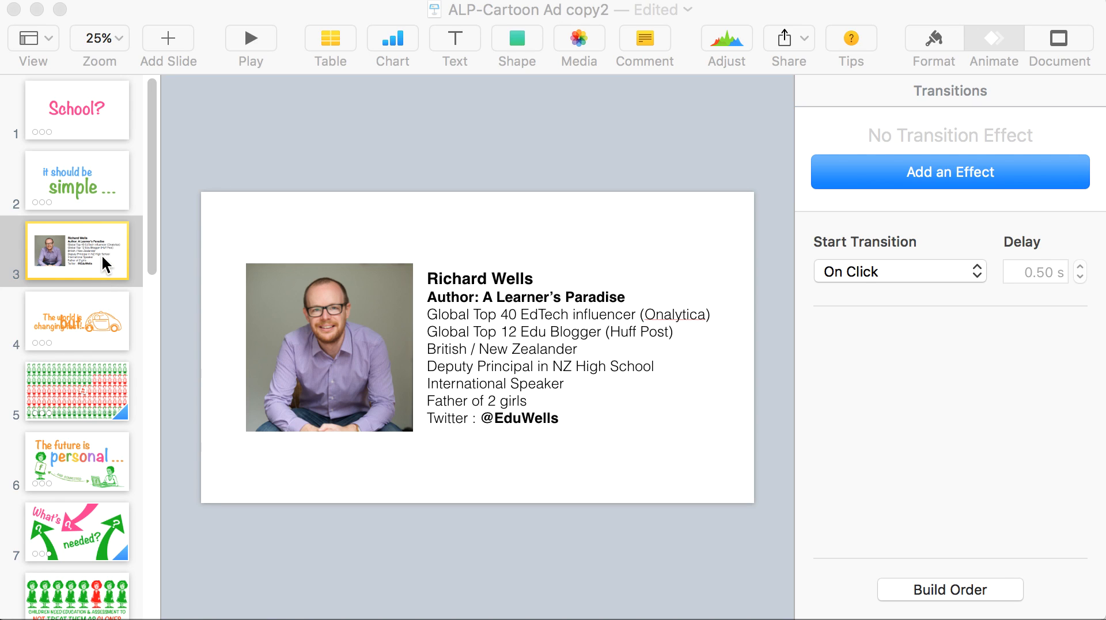
mouse_move(106, 330)
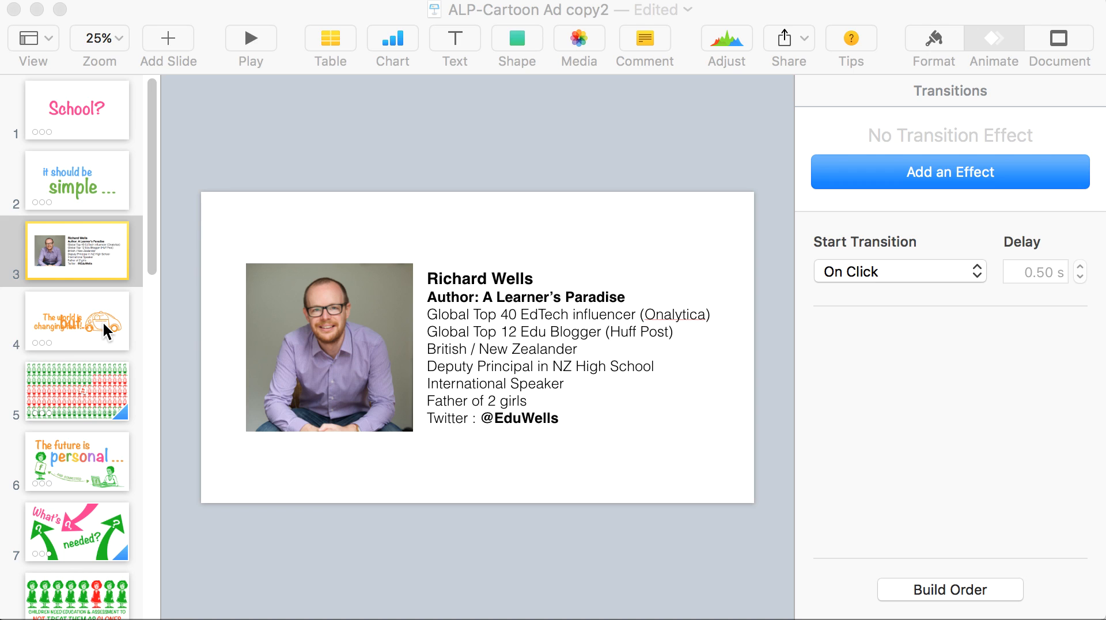
mouse_move(106, 331)
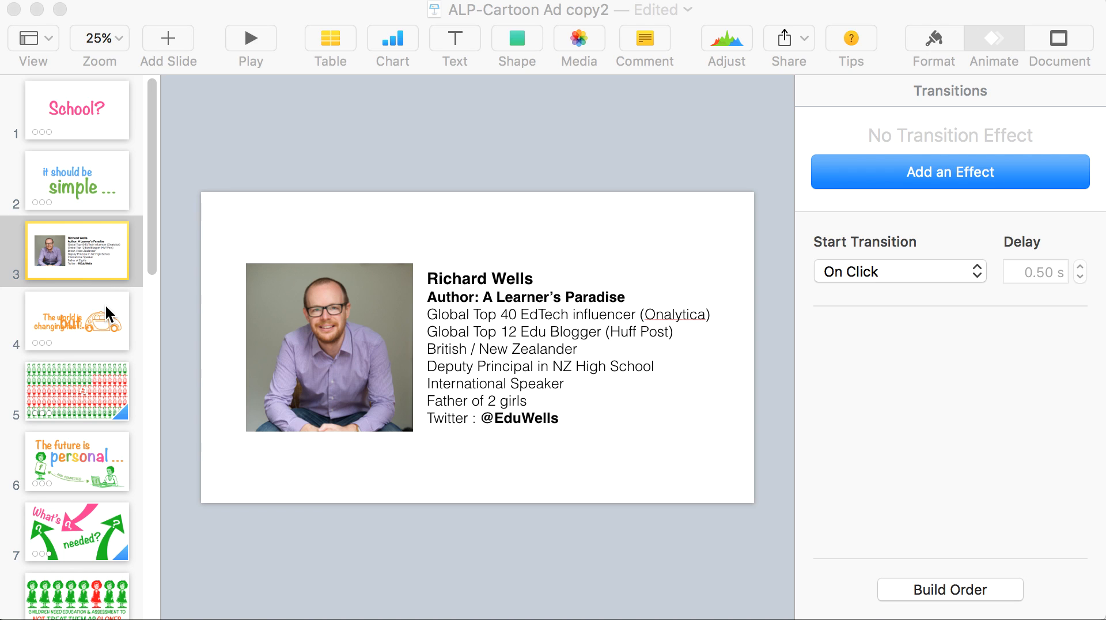
Show slide 4 and preview the car's Move In build: left to right, 1.5 s, bounce.
left_click(76, 321)
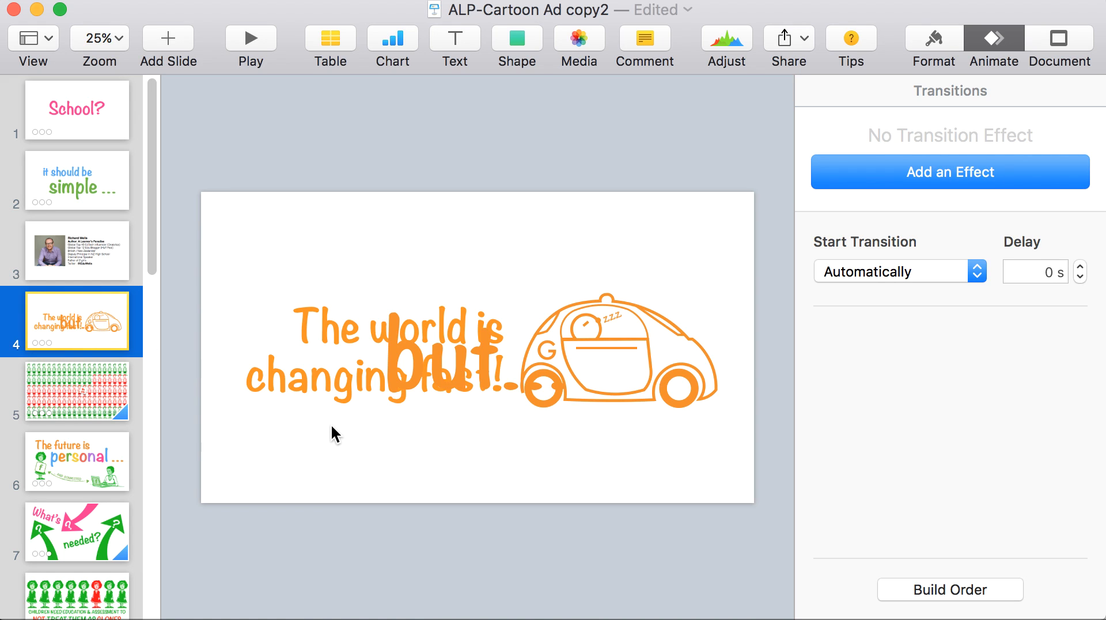
mouse_move(714, 403)
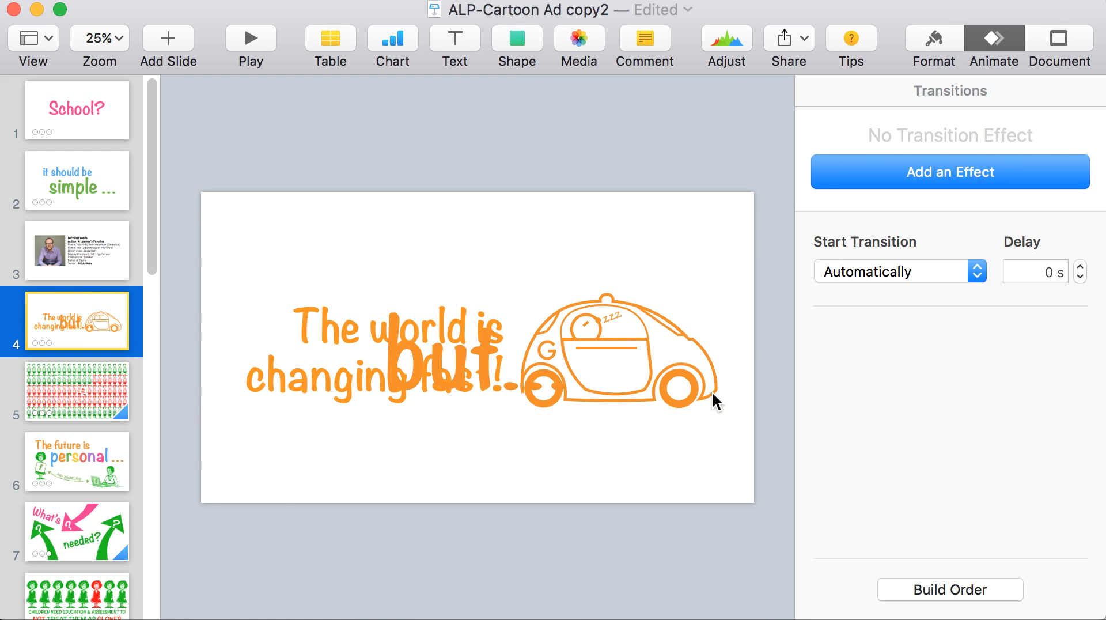
mouse_move(564, 356)
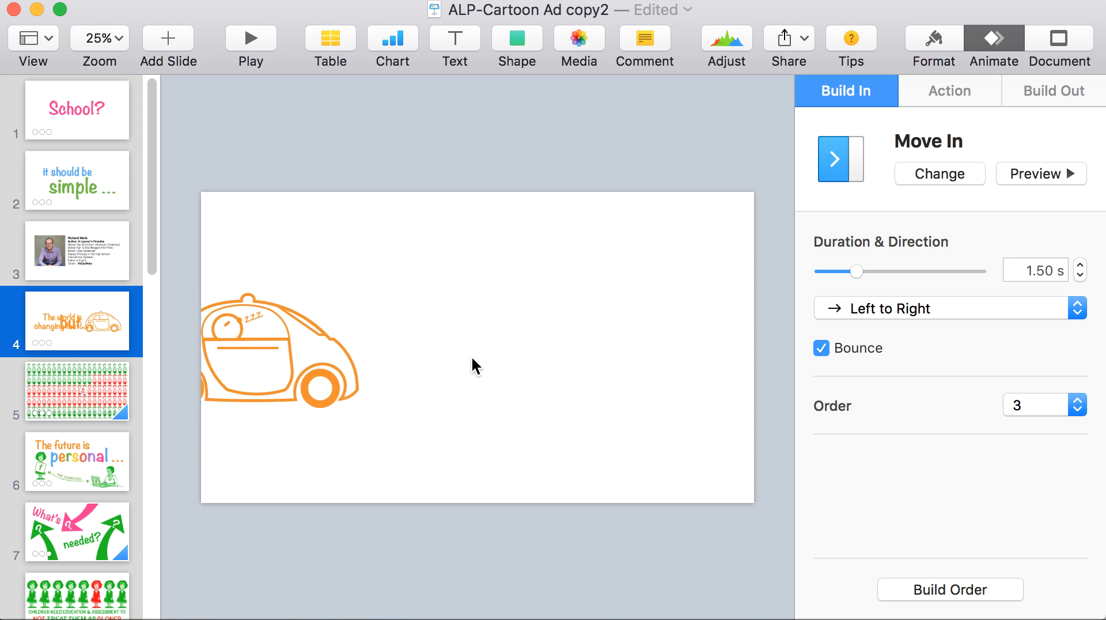
left_click(1035, 173)
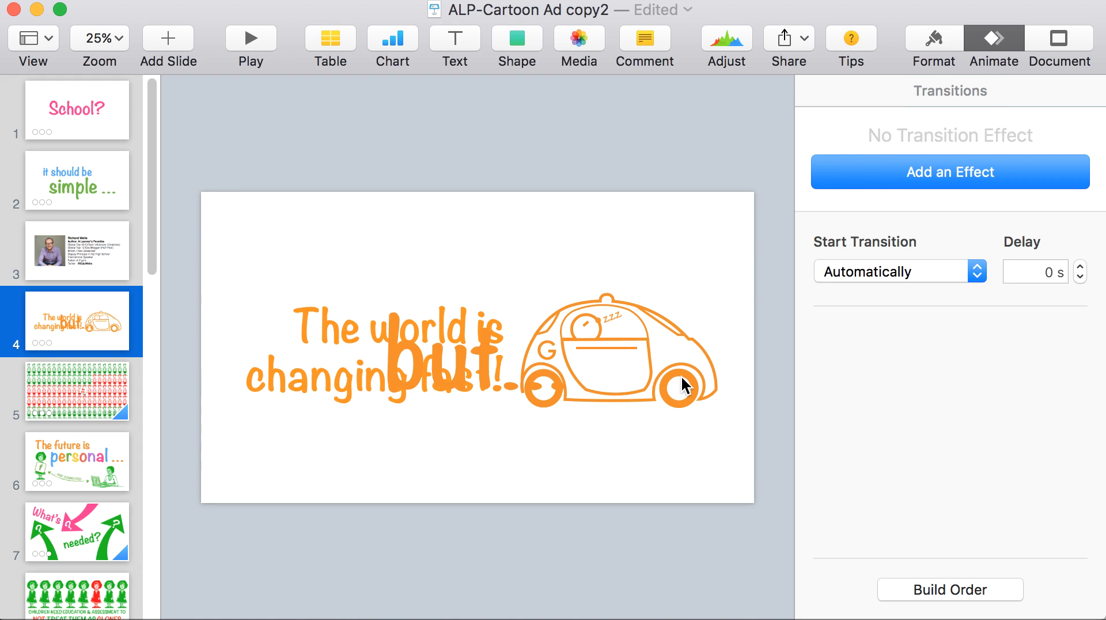
mouse_move(657, 374)
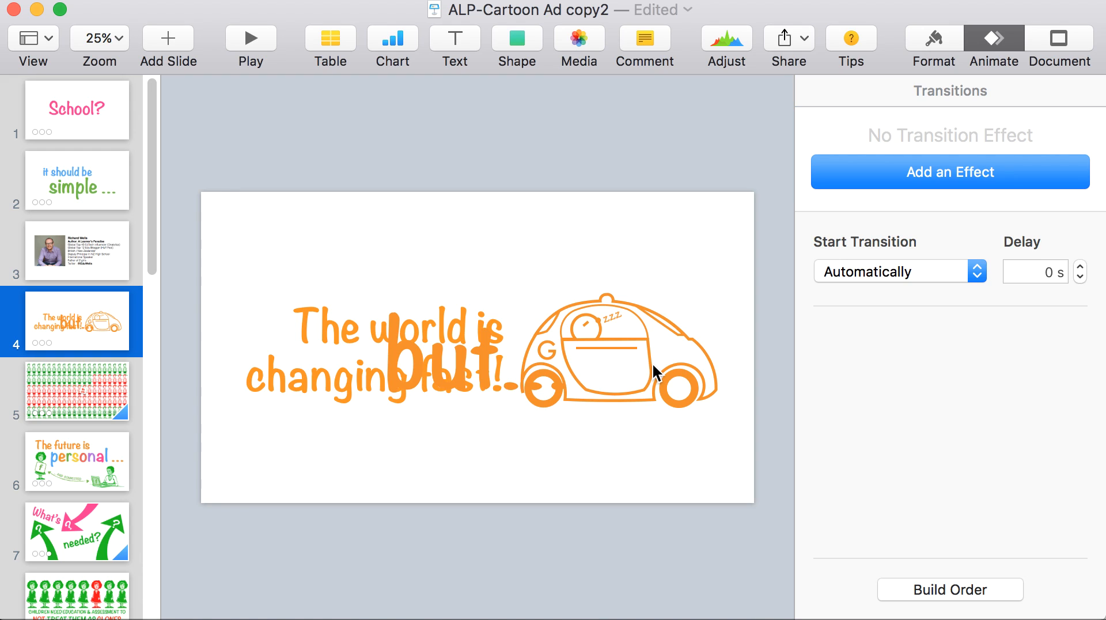
mouse_move(663, 323)
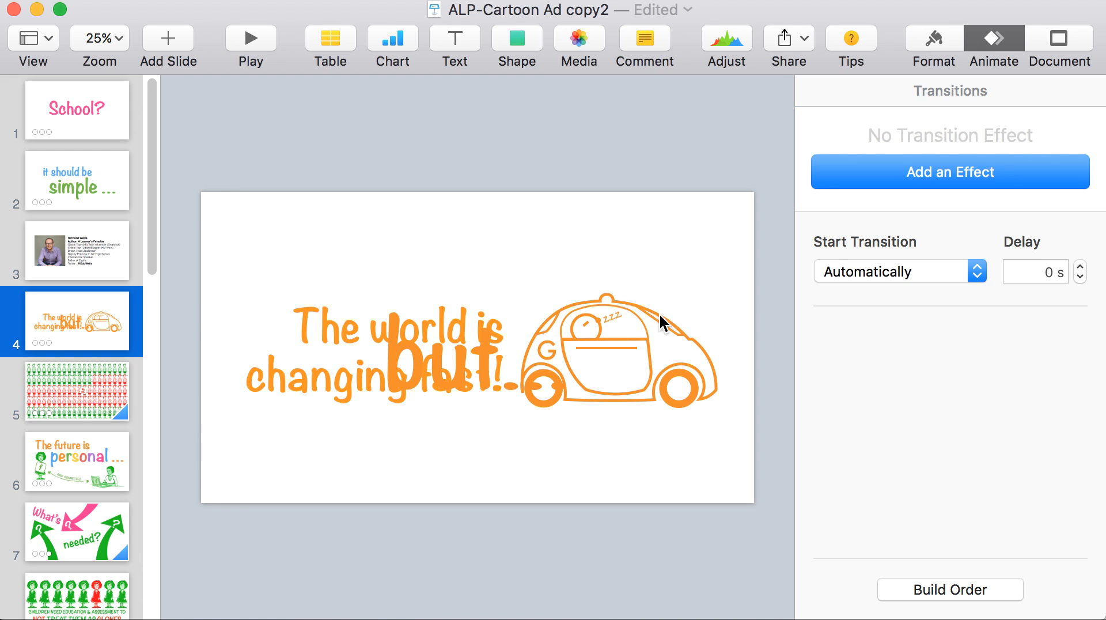
mouse_move(736, 276)
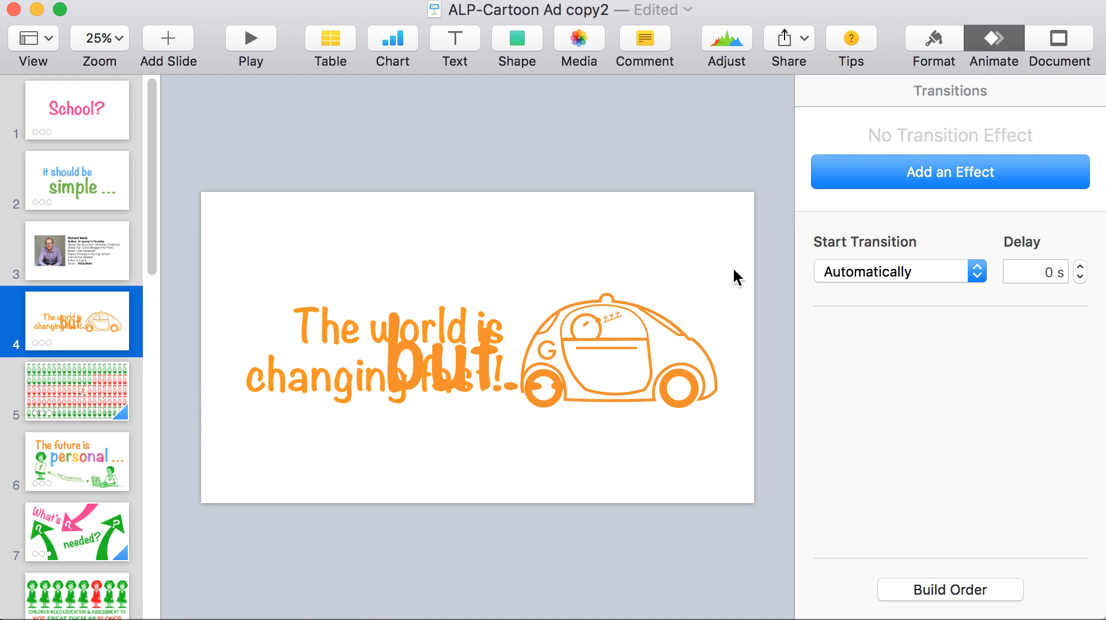
mouse_move(261, 205)
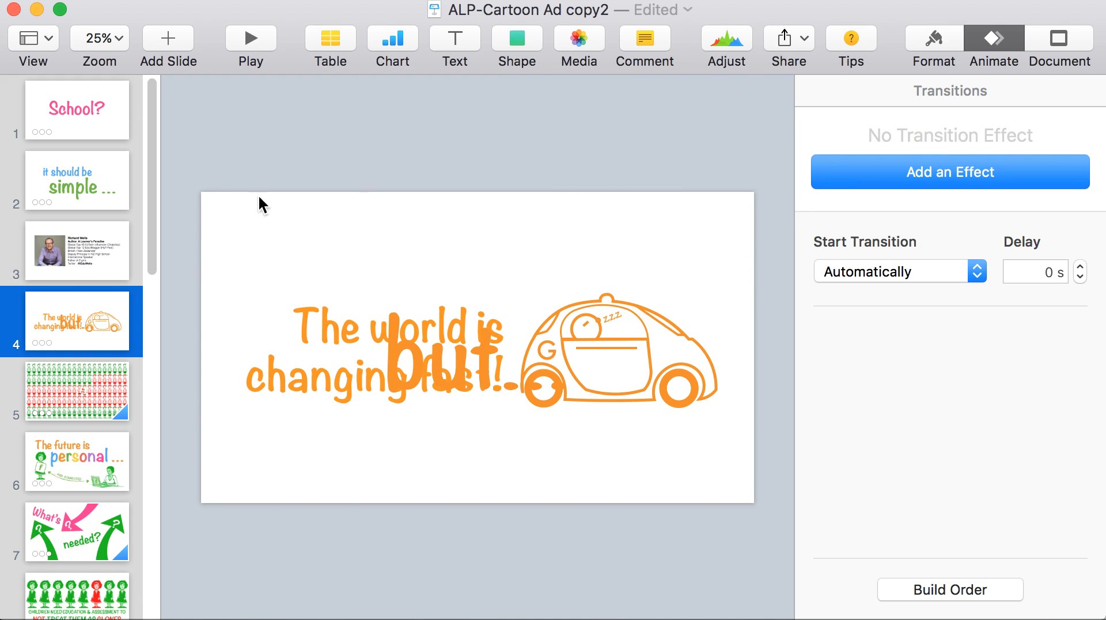
mouse_move(717, 399)
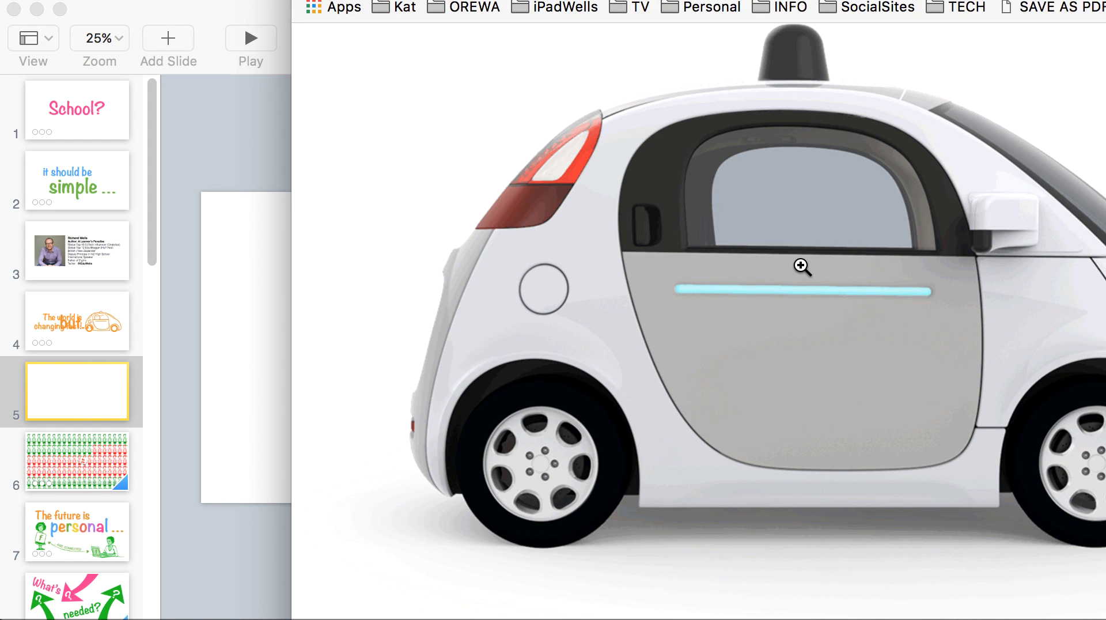
mouse_move(772, 313)
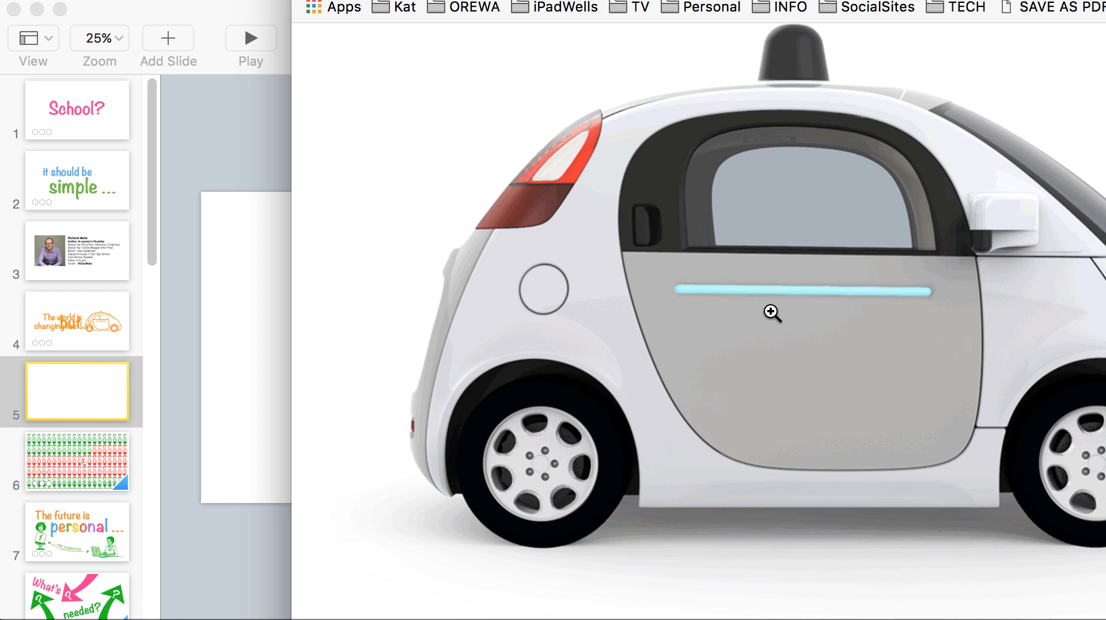
mouse_move(796, 332)
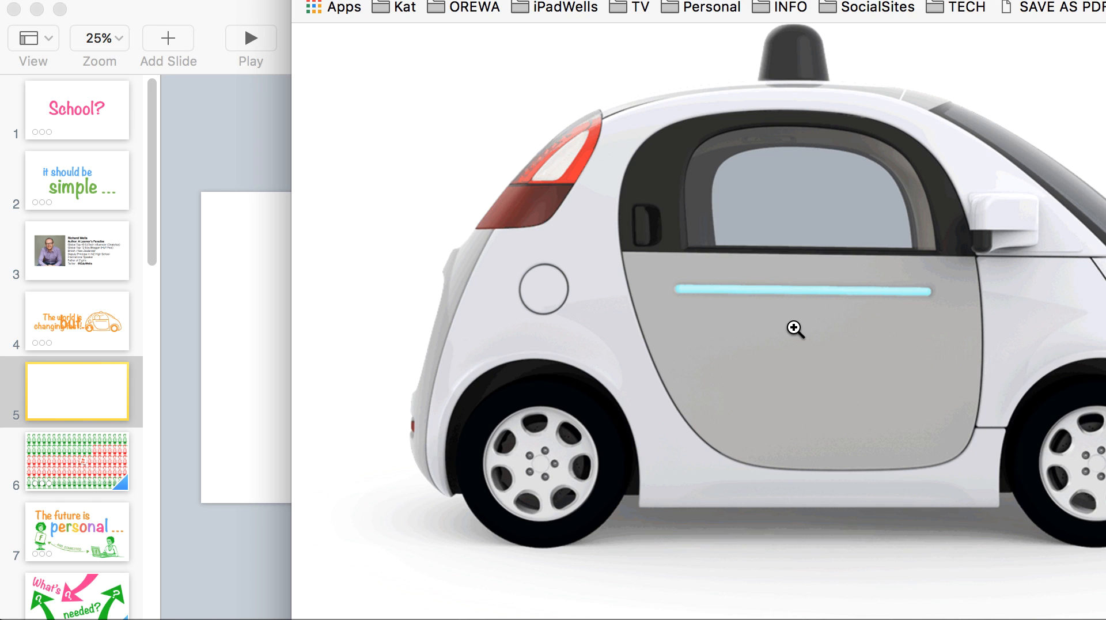
mouse_move(766, 289)
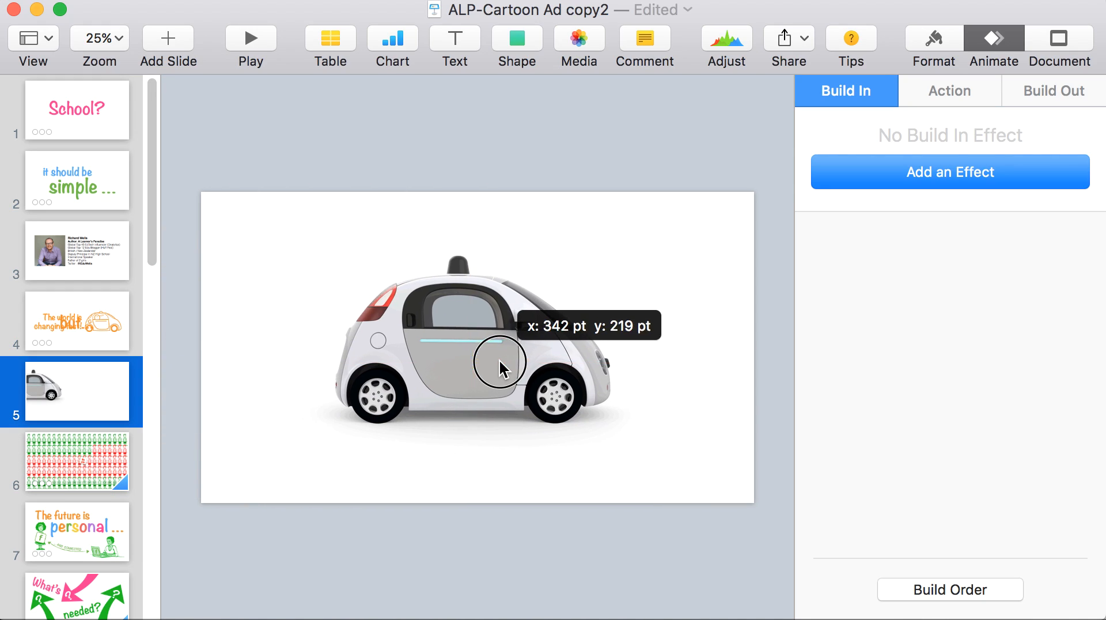
Fade the car photo on slide 5 to about 48% opacity.
left_click(476, 345)
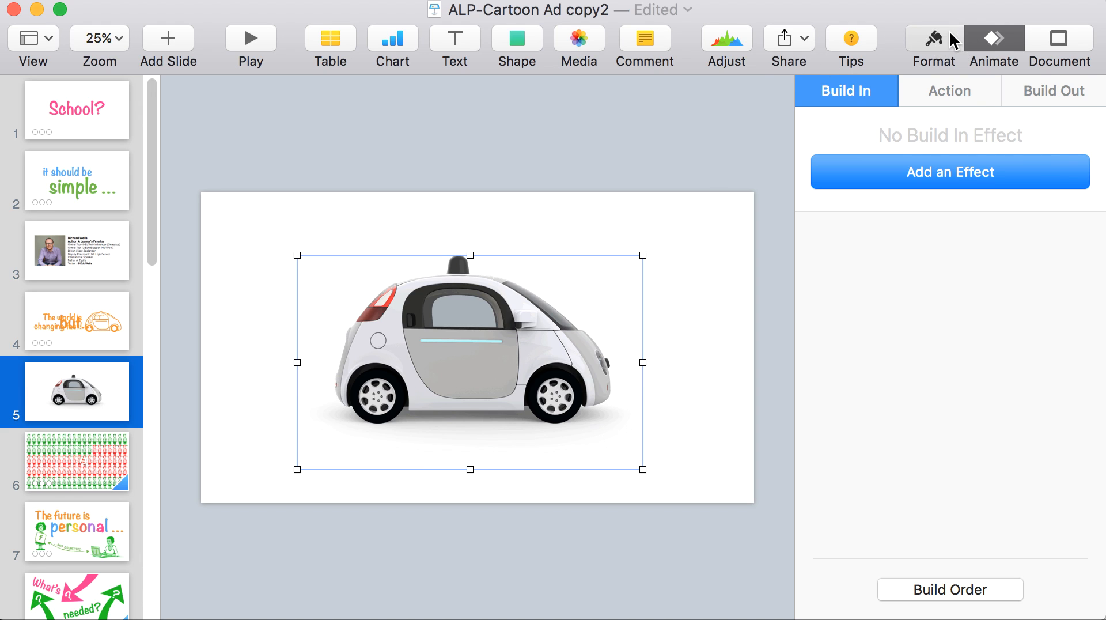
left_click(933, 41)
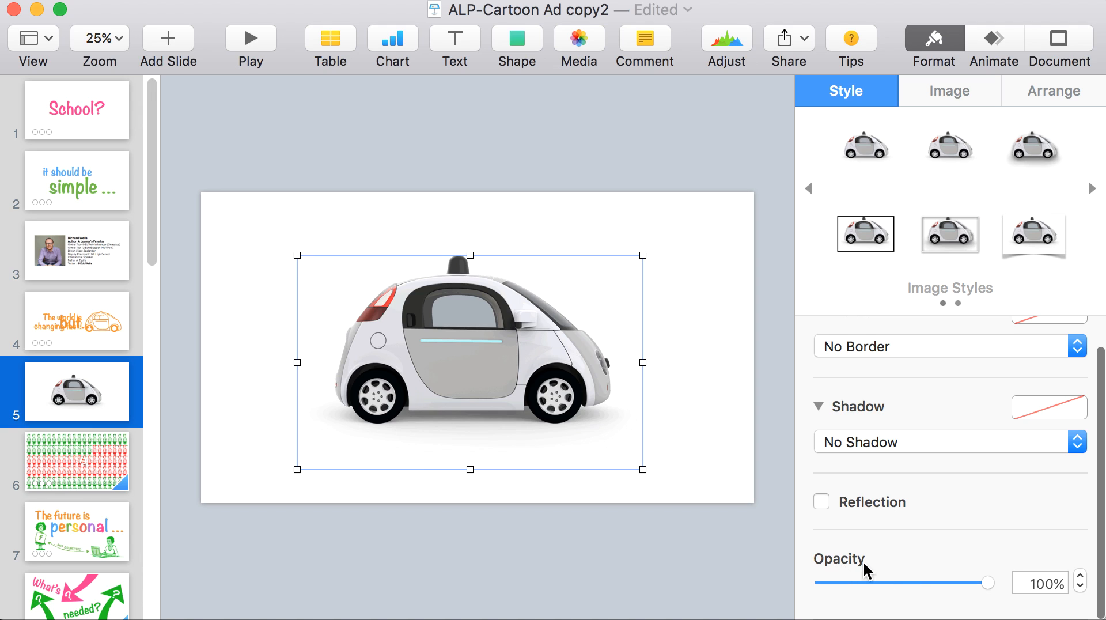
left_click_drag(986, 583, 899, 583)
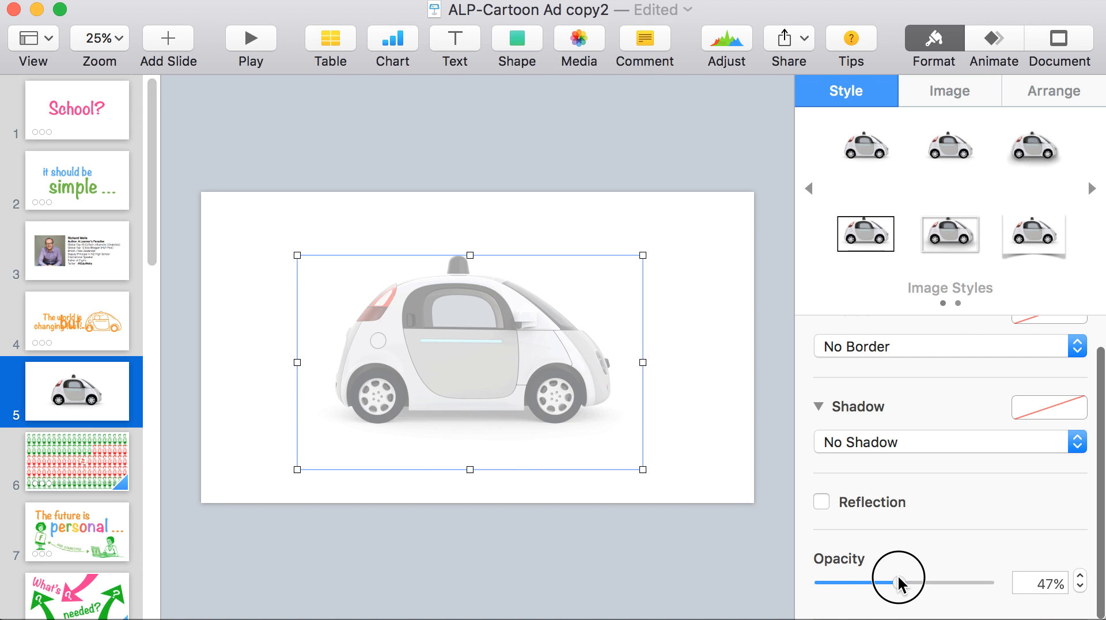
left_click_drag(896, 579, 907, 582)
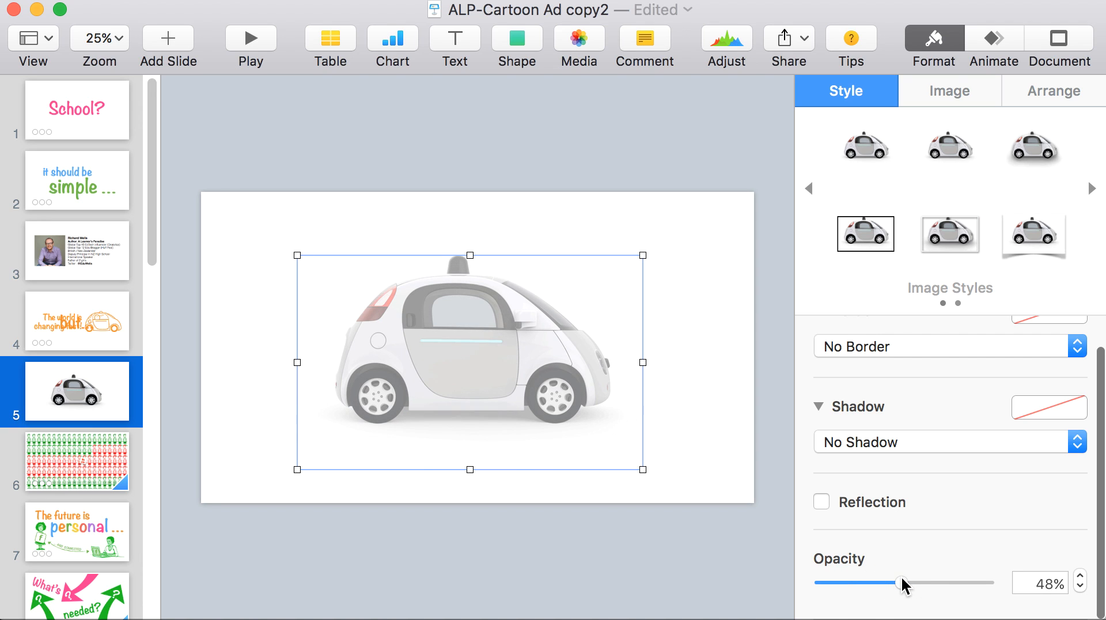
left_click_drag(905, 581, 895, 582)
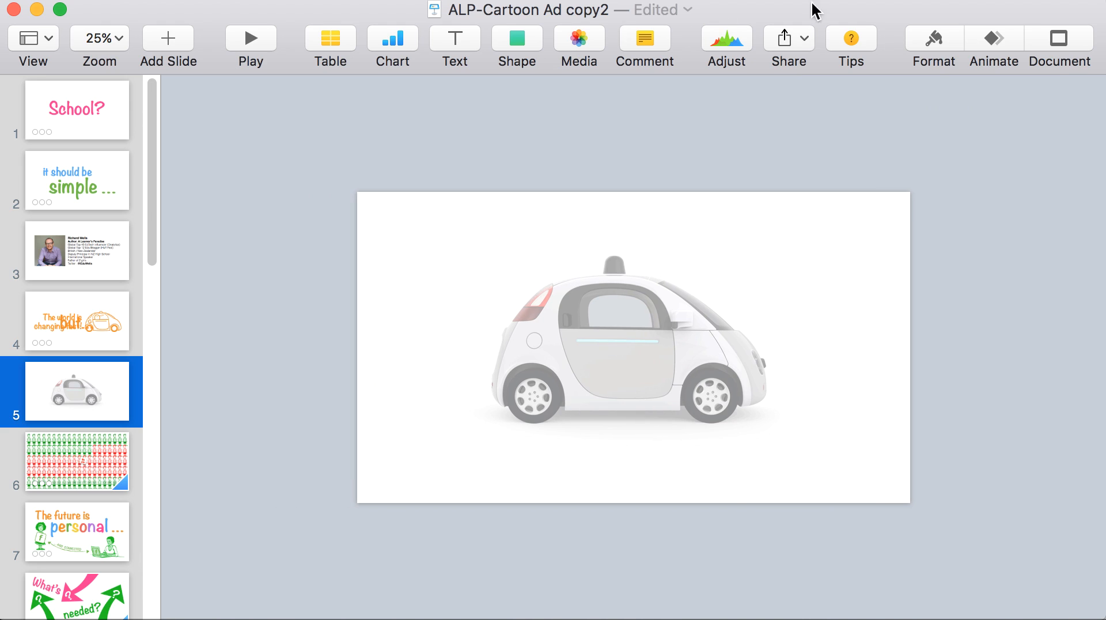
Activate the Draw with Pen tool from the Shape menu.
left_click(516, 37)
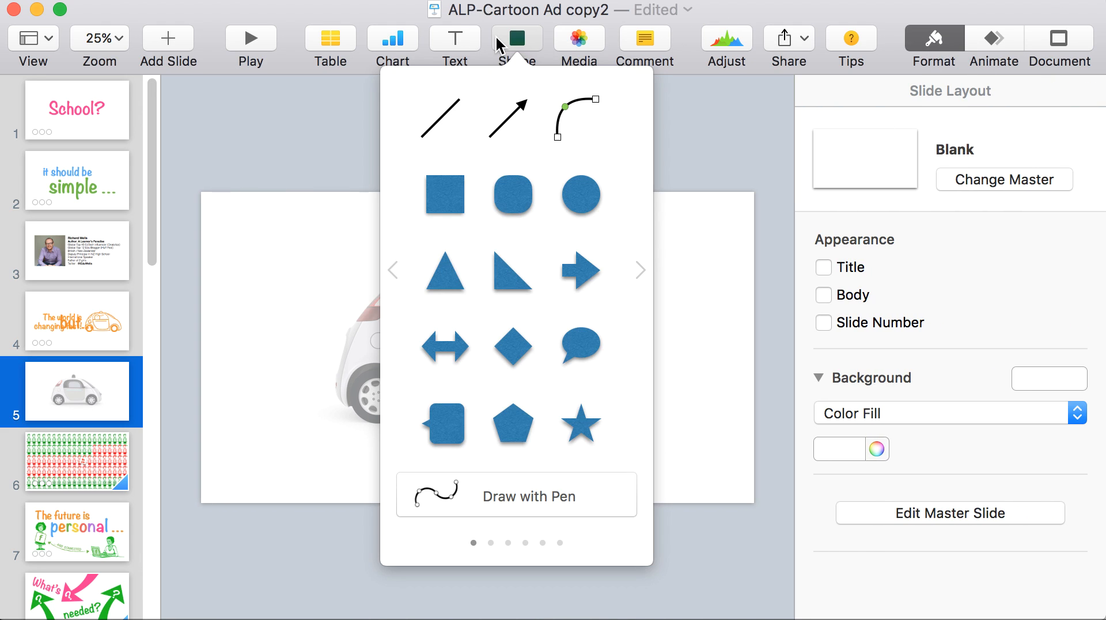
mouse_move(496, 502)
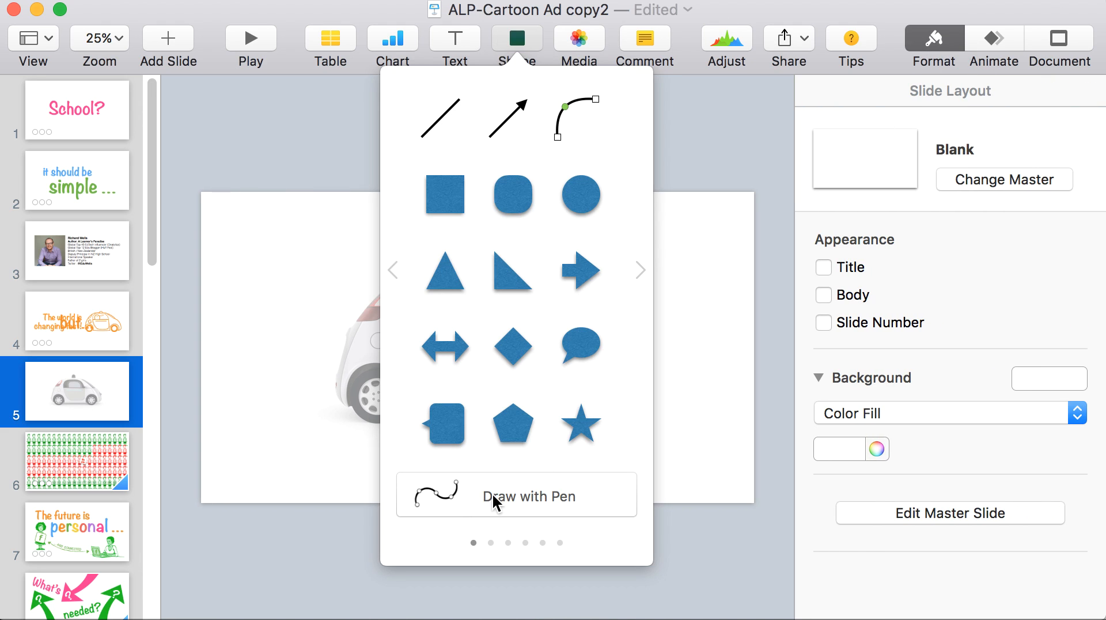
left_click(516, 494)
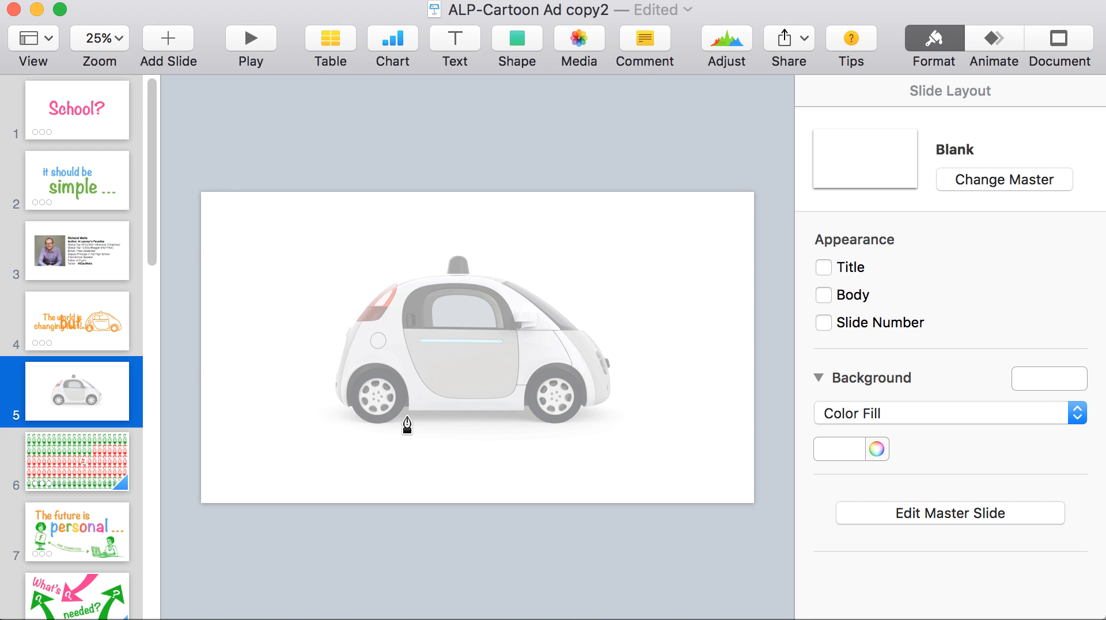
mouse_move(356, 418)
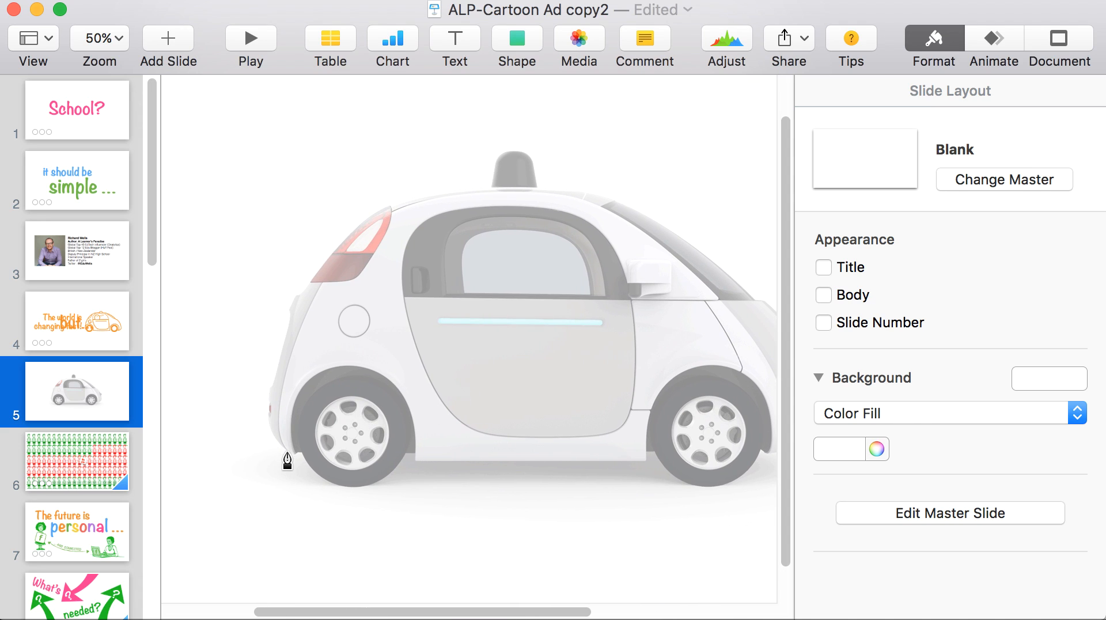
mouse_move(292, 464)
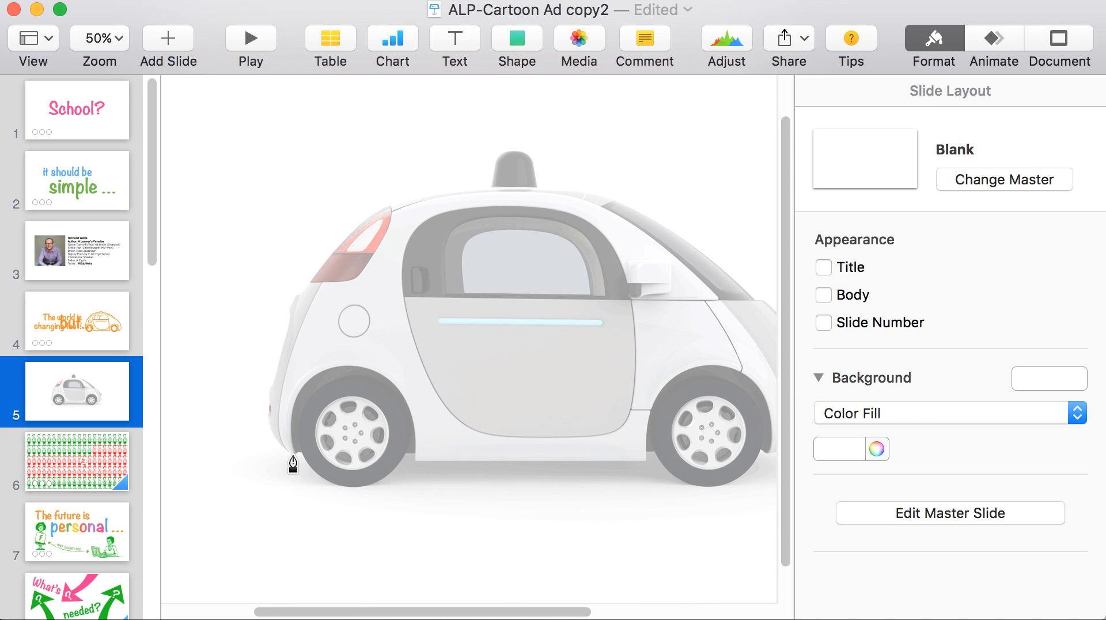
mouse_move(291, 462)
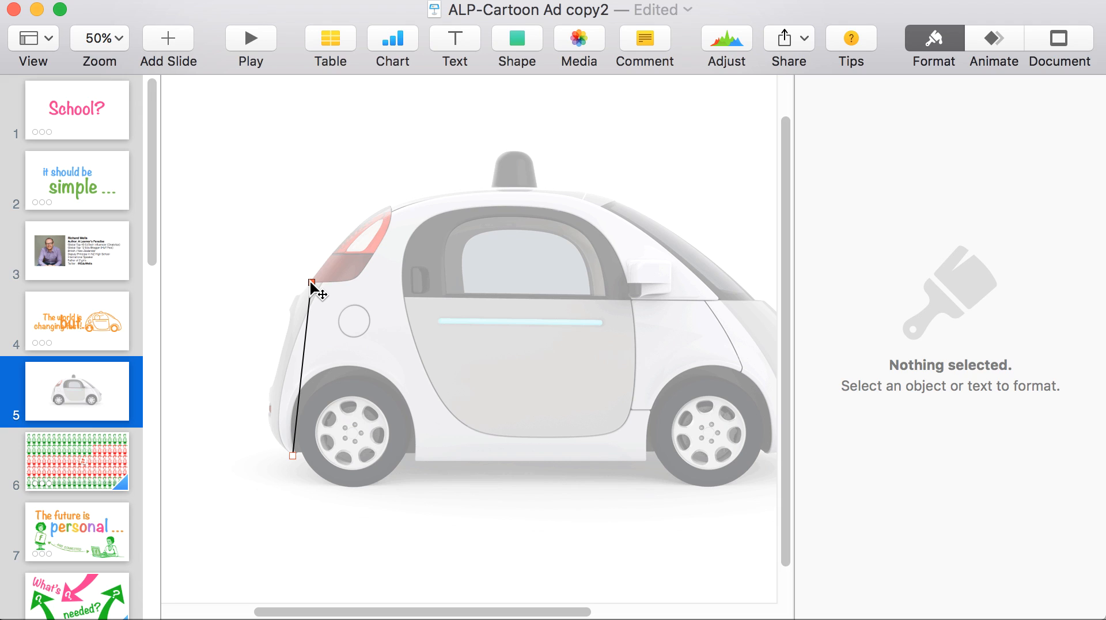
Trace a closed outline from tail light, roof sensor and fender to the rear bottom corner.
left_click_drag(317, 292, 391, 213)
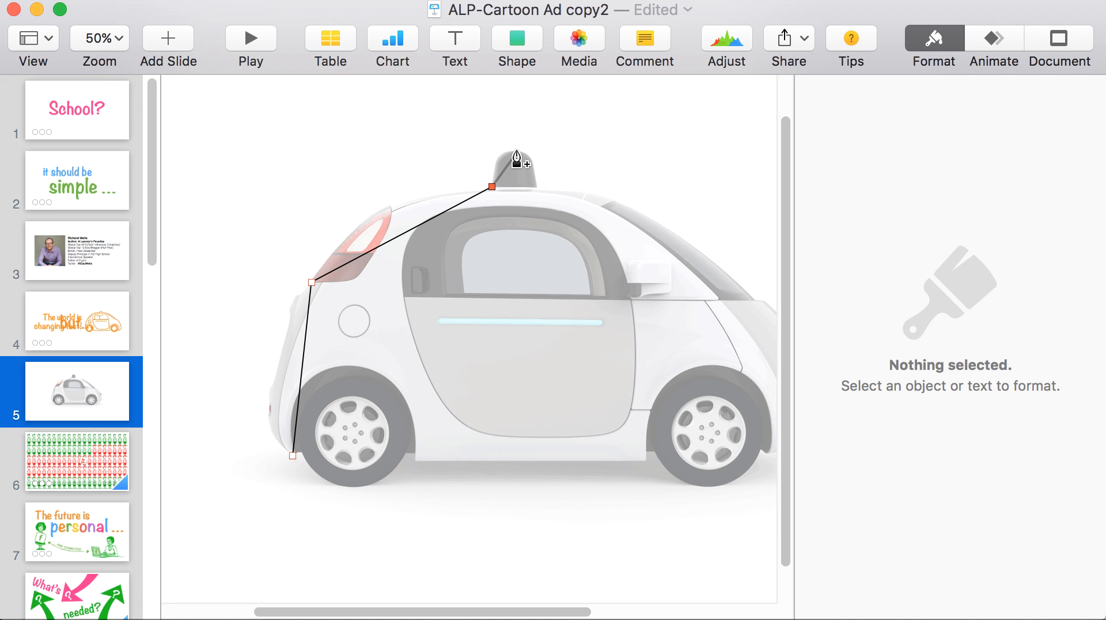
left_click(516, 154)
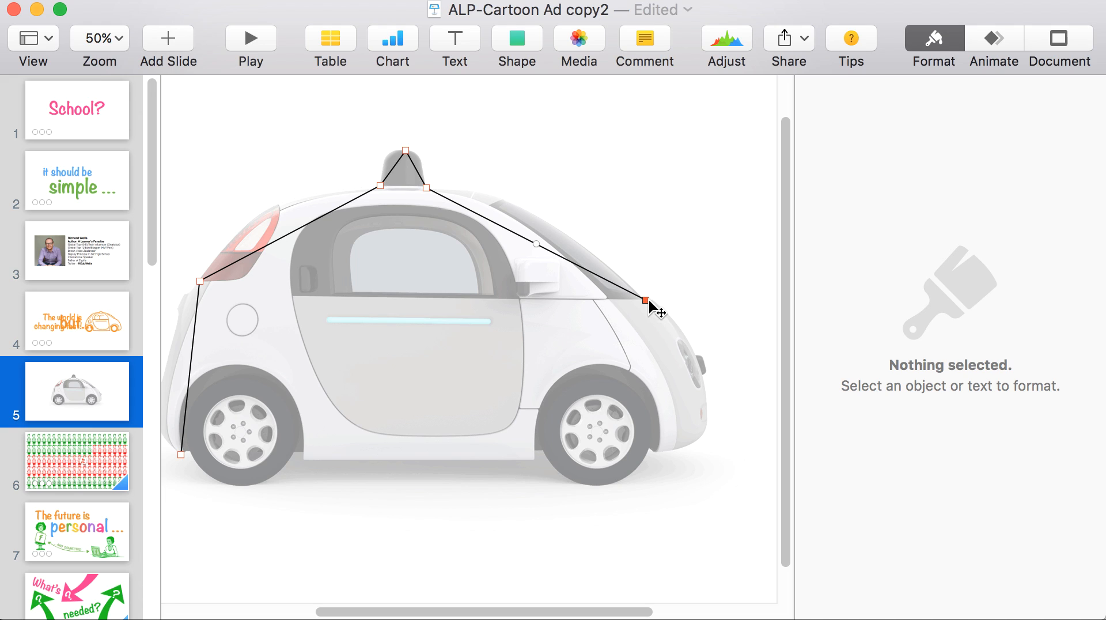
mouse_move(656, 311)
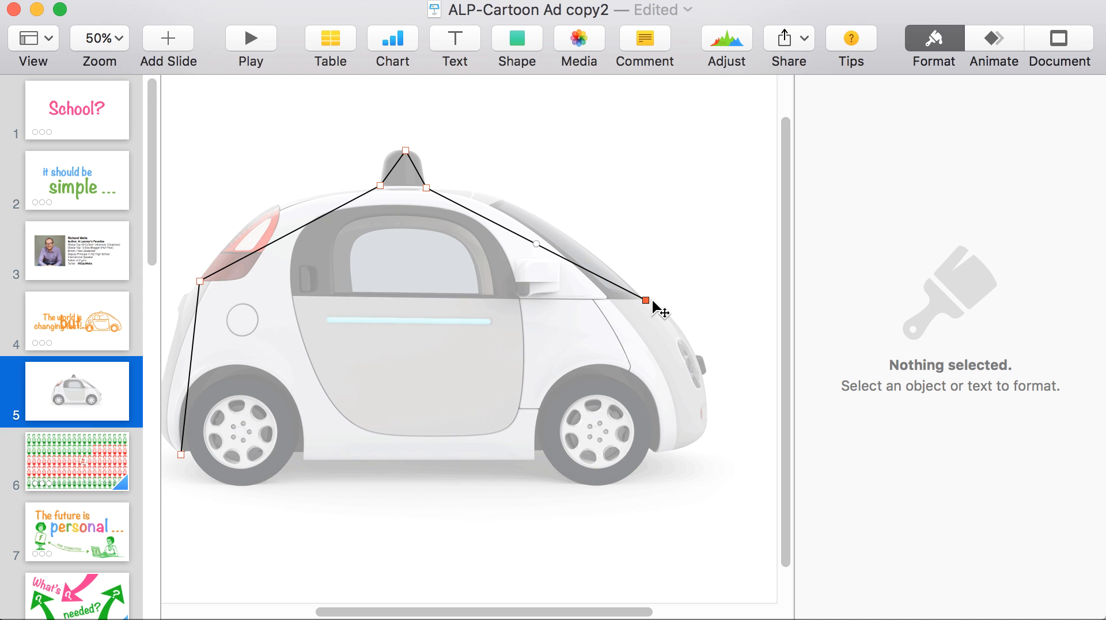
left_click(97, 38)
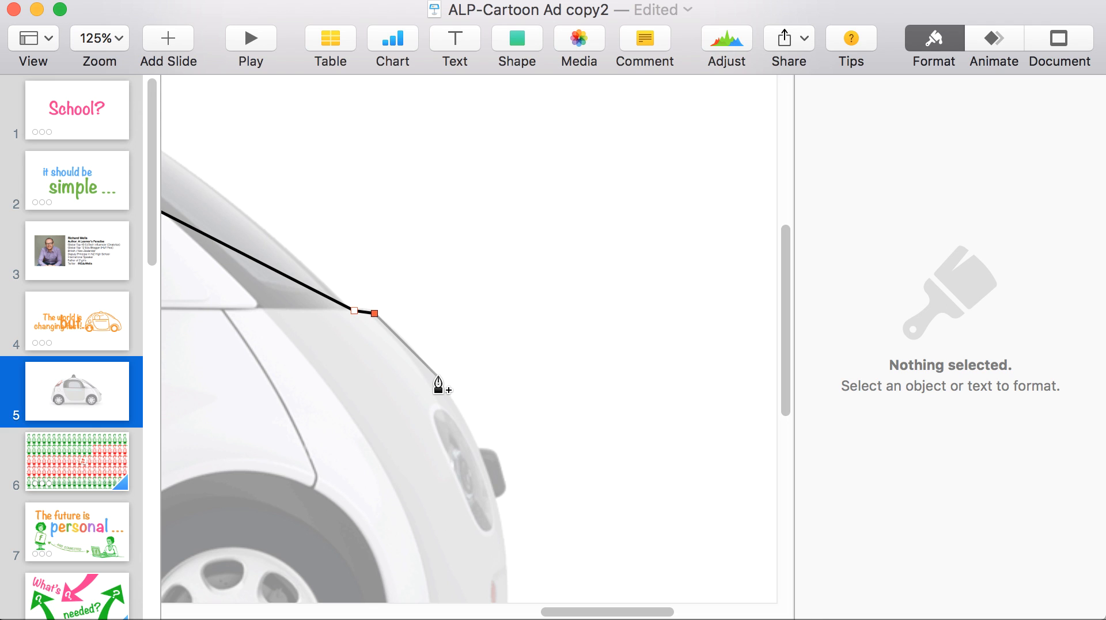
left_click(99, 37)
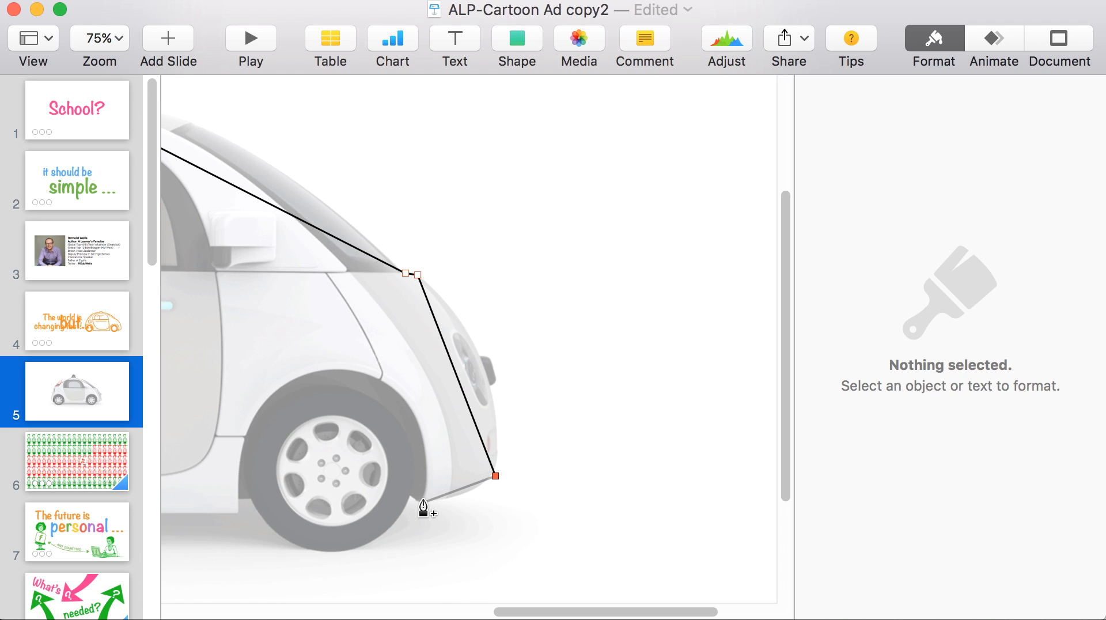
left_click(424, 504)
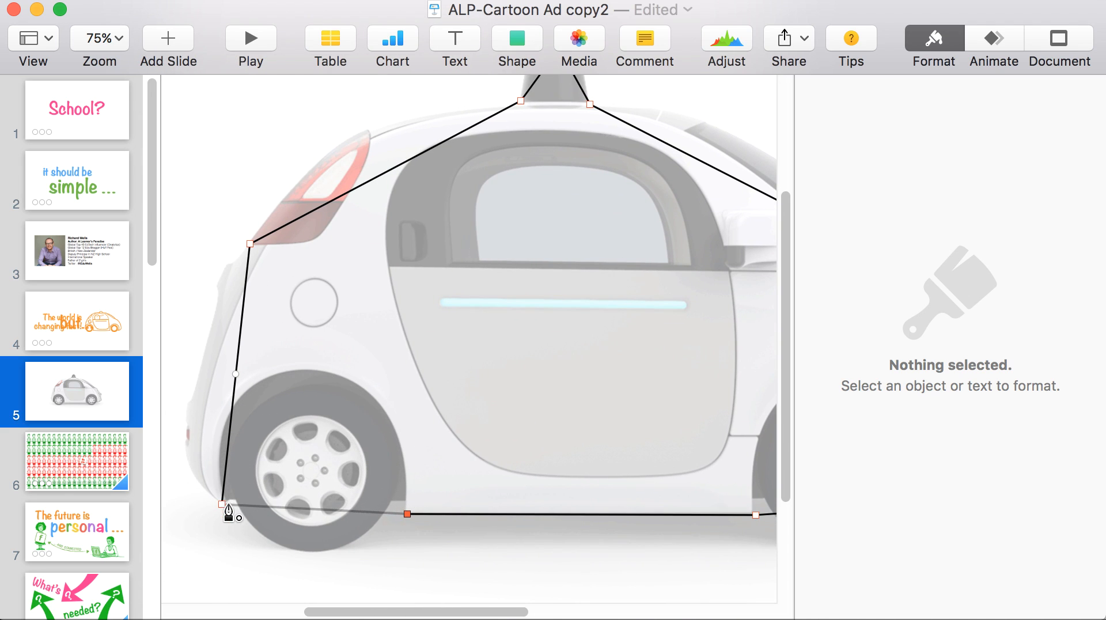
left_click_drag(236, 513, 226, 508)
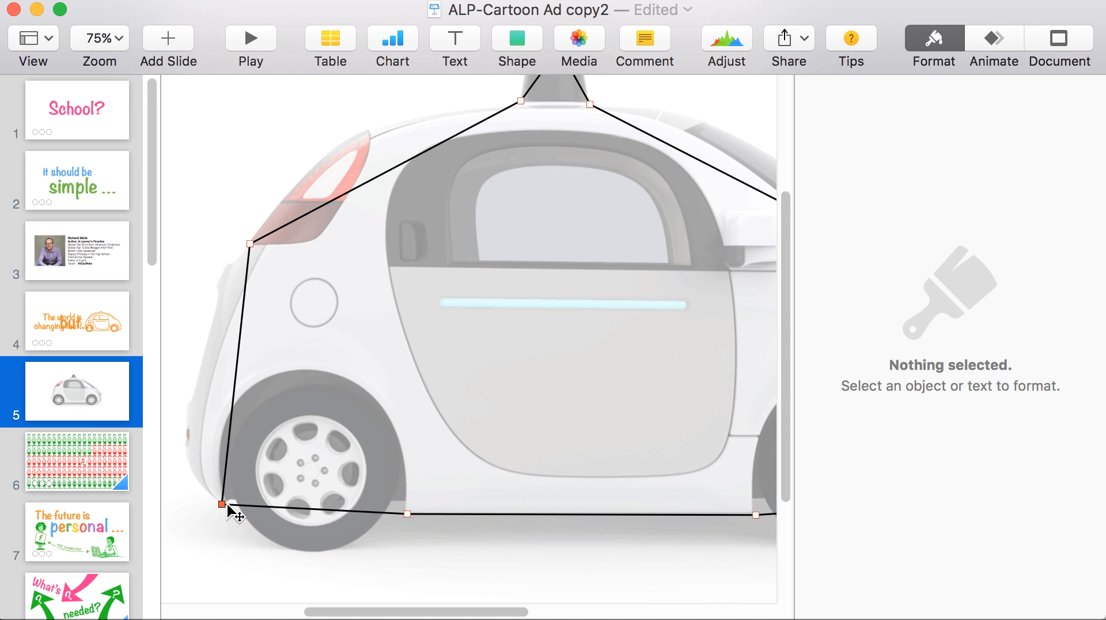
left_click(225, 507)
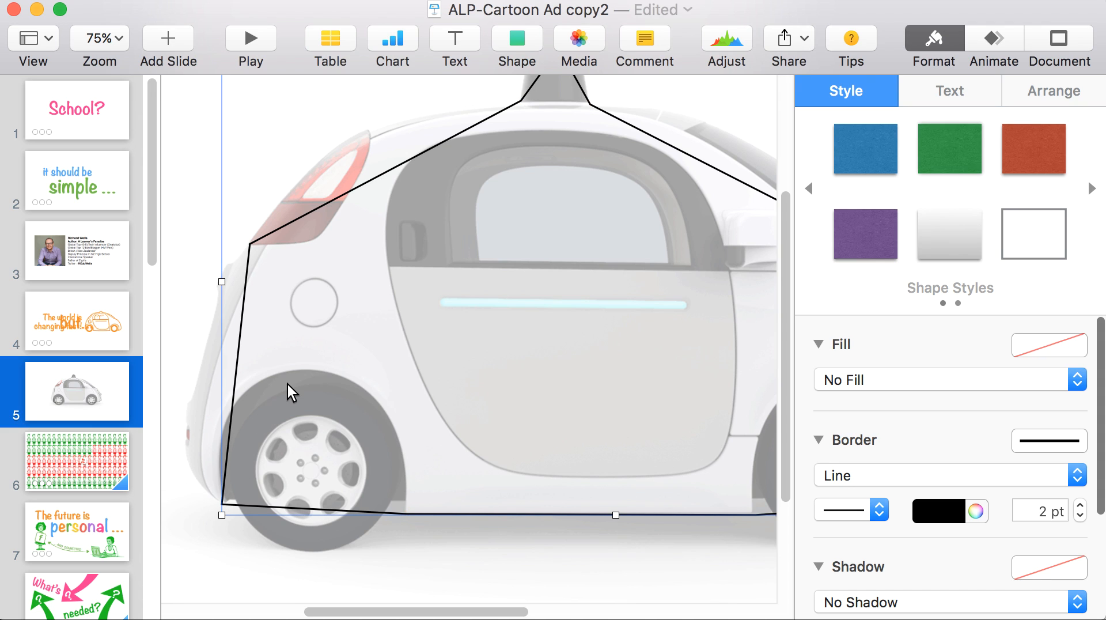
Edit the outline's points to curve it around the roof sensor dome.
left_click(98, 38)
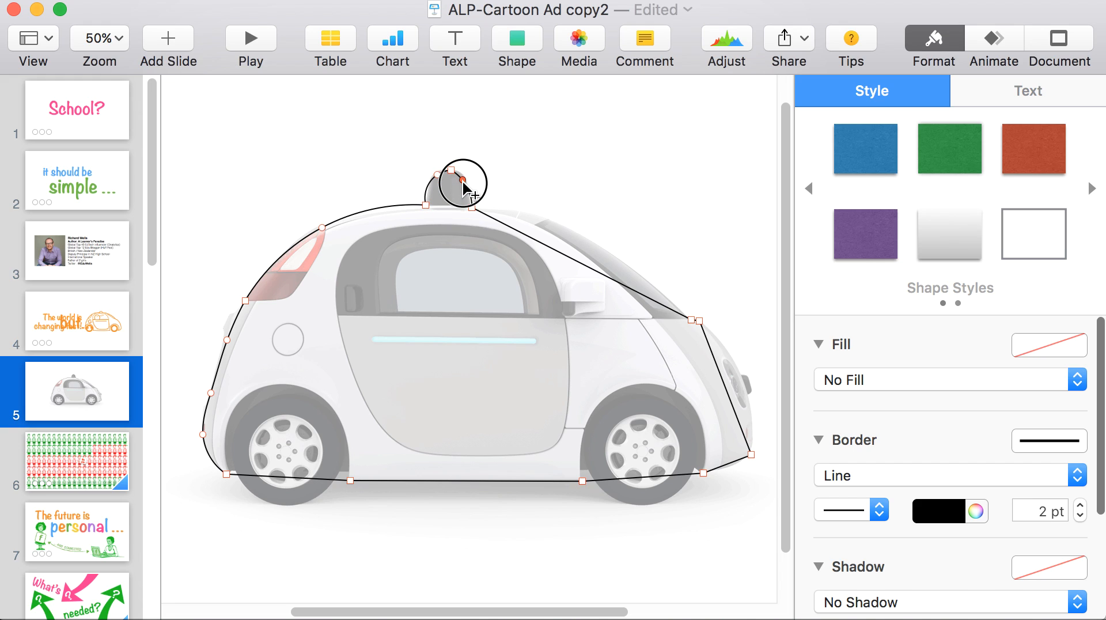
left_click_drag(462, 182, 582, 254)
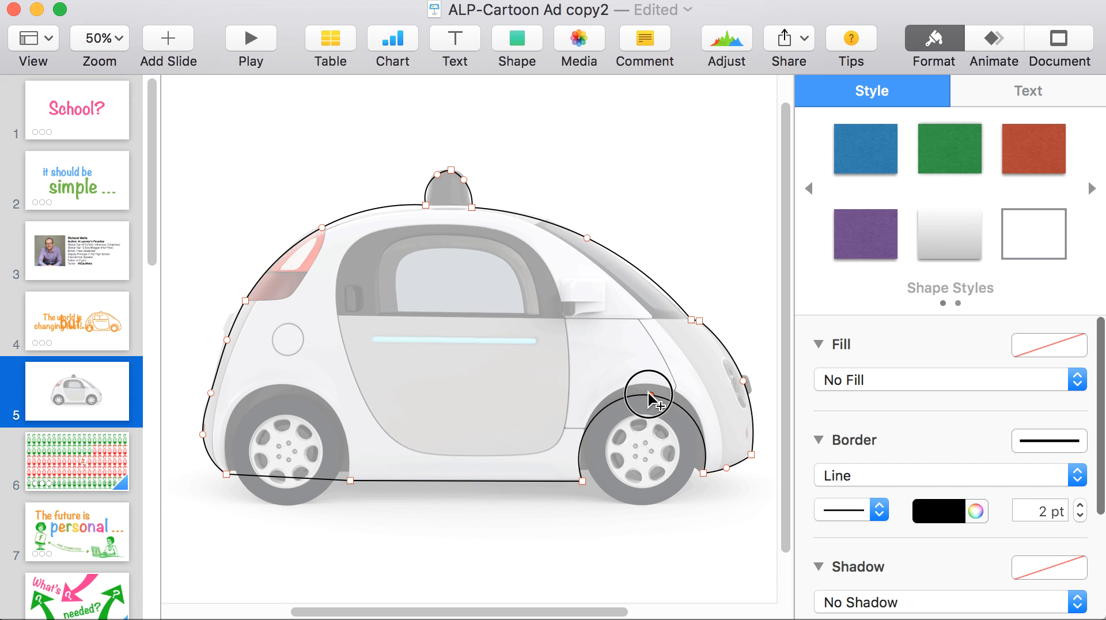
mouse_move(652, 391)
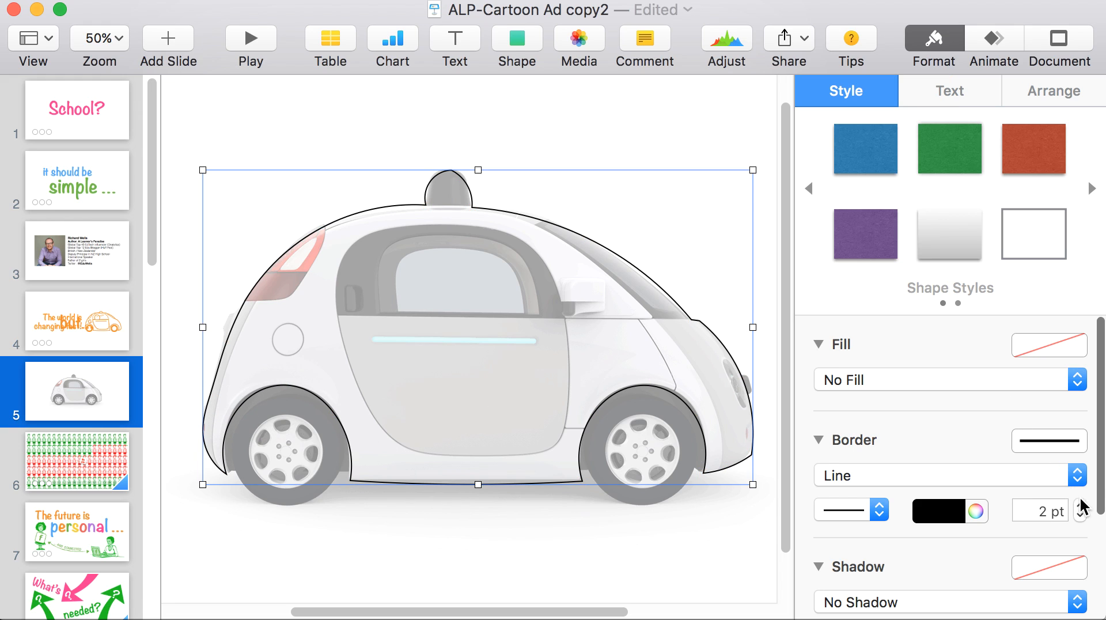
Give the car outline a thick 10 pt orange border, then deselect it.
left_click(1080, 507)
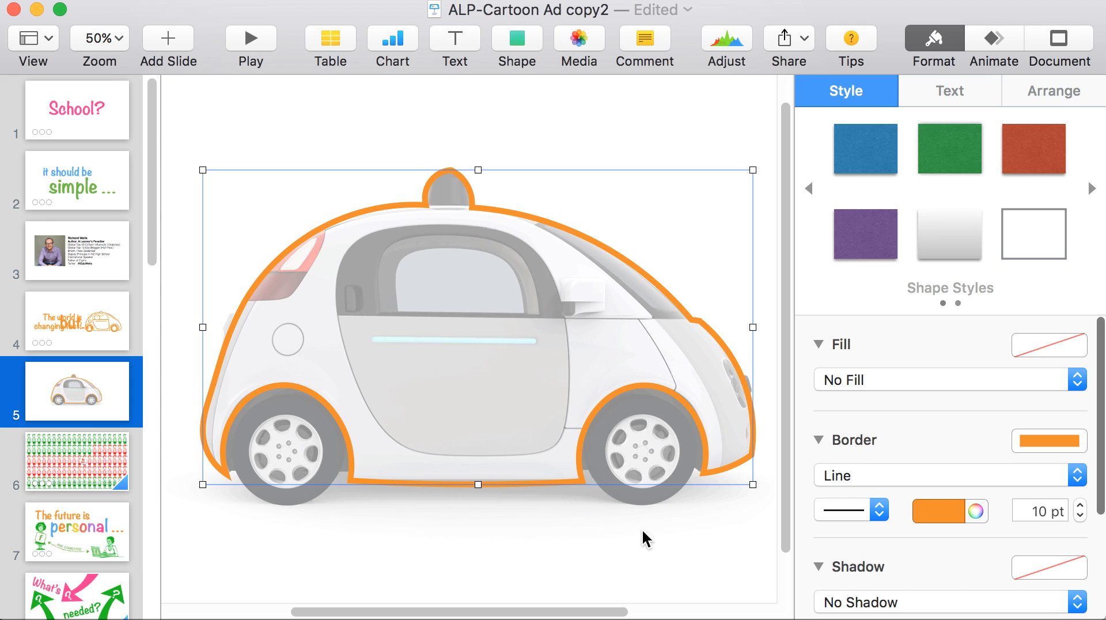
left_click(516, 38)
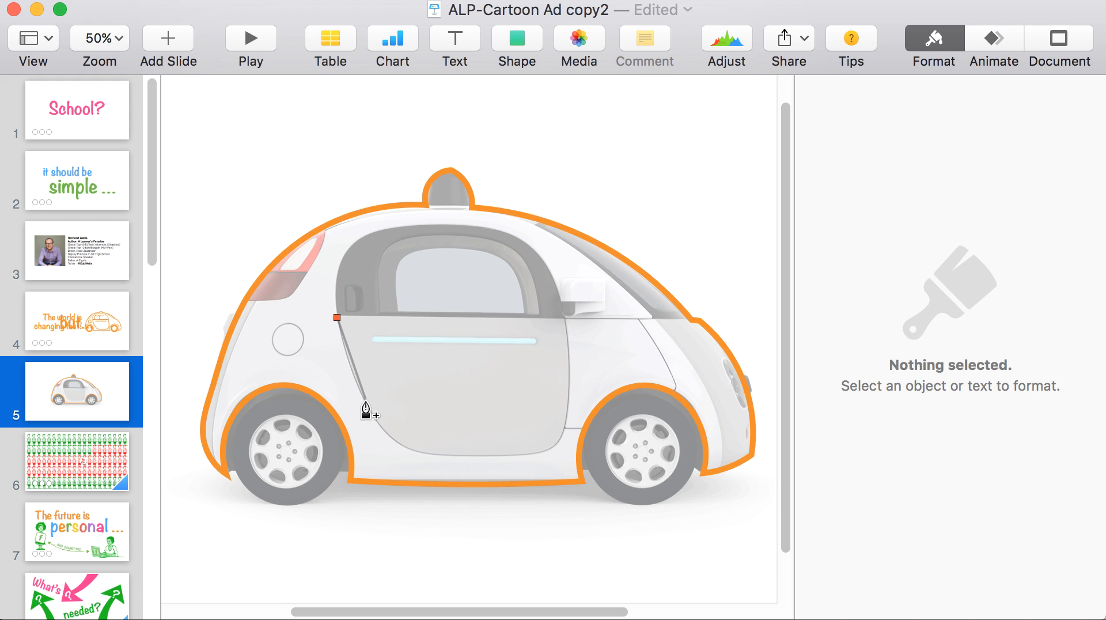
Add a point along the door edge of the door outline.
left_click(398, 444)
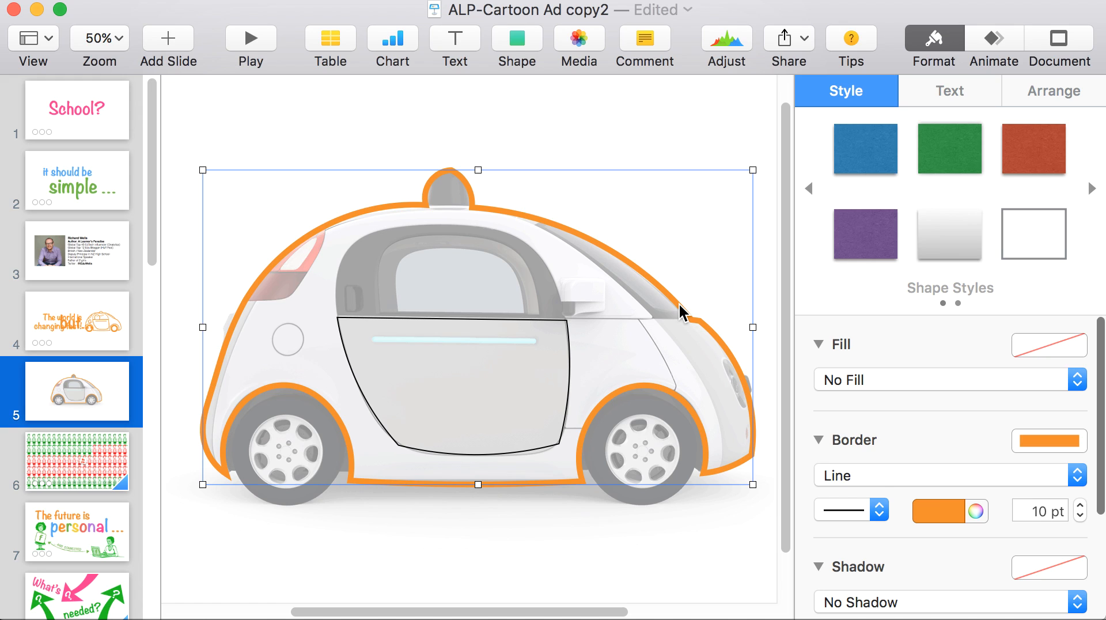
mouse_move(597, 339)
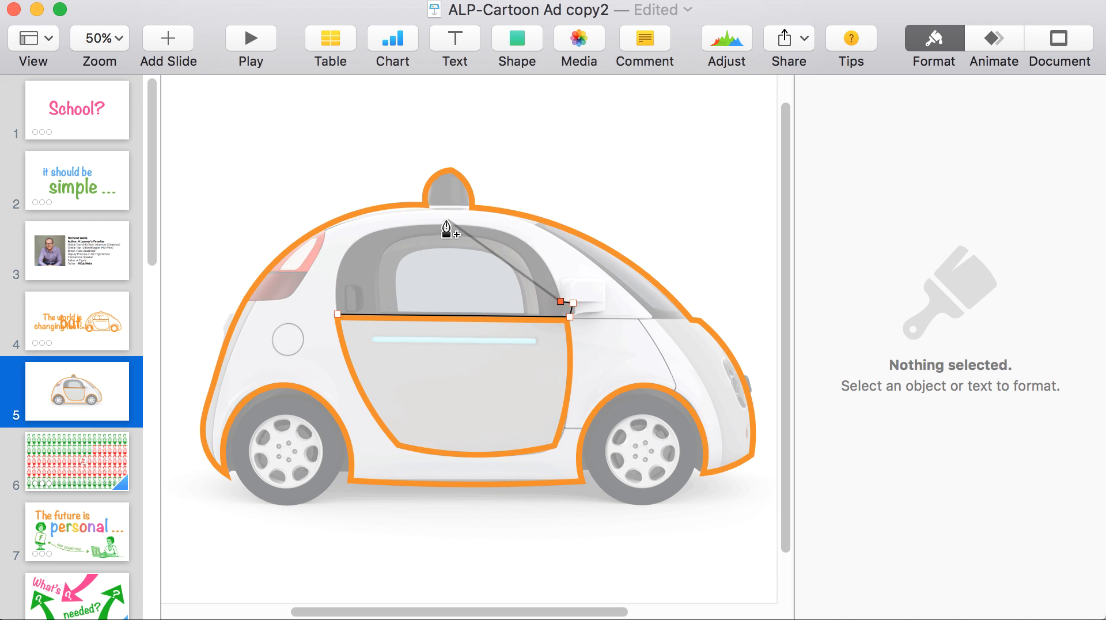
Close the side window outline and give it the orange 10 pt border.
left_click_drag(446, 227, 340, 317)
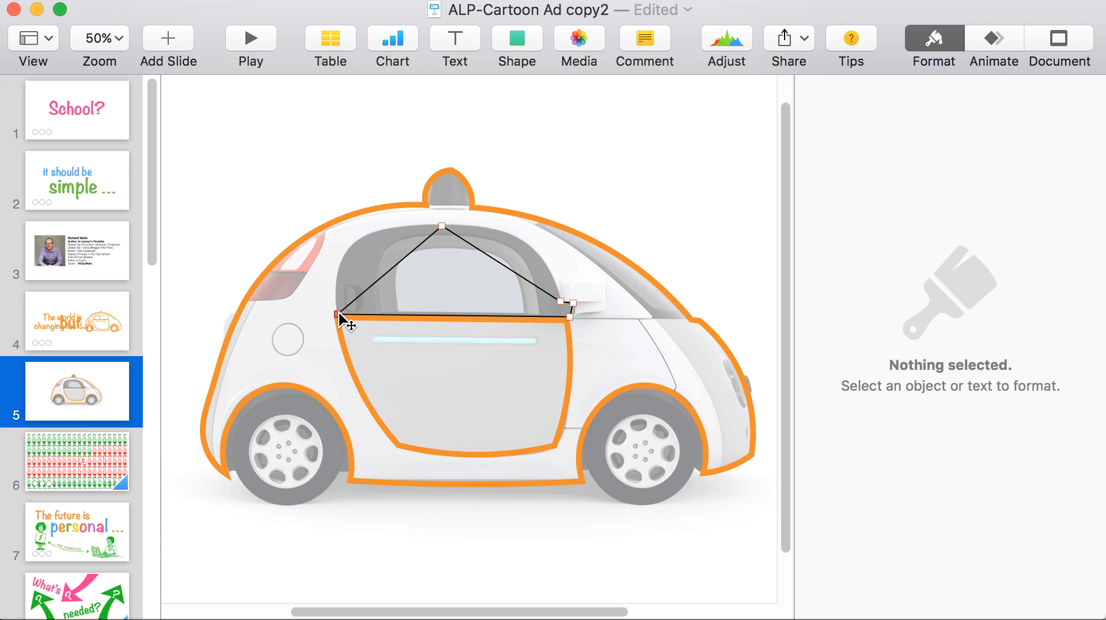
left_click(338, 315)
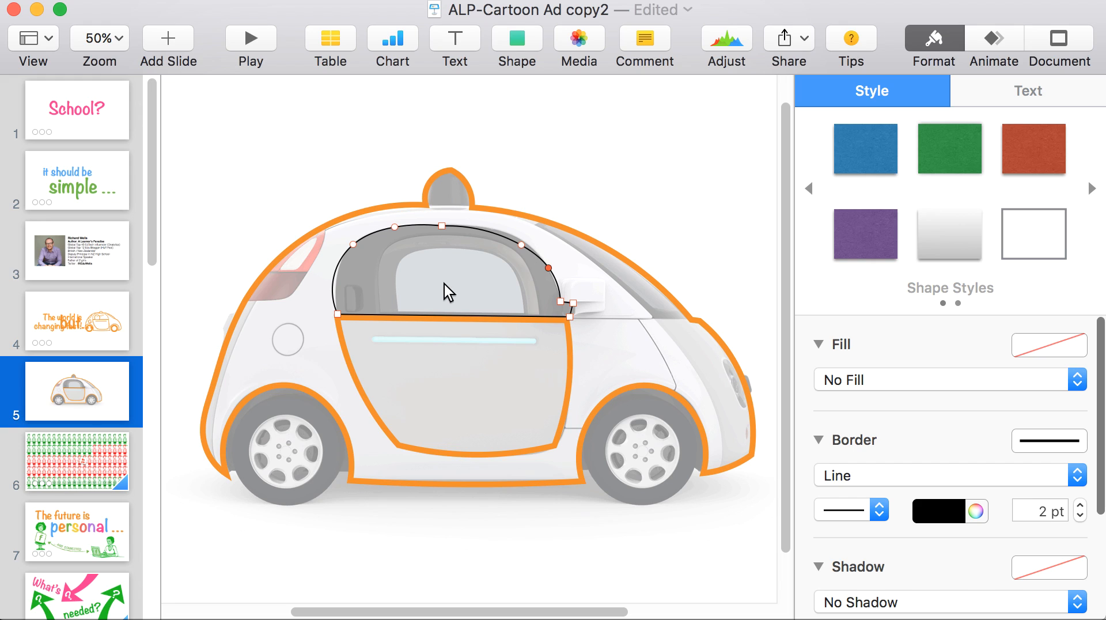
left_click(452, 282)
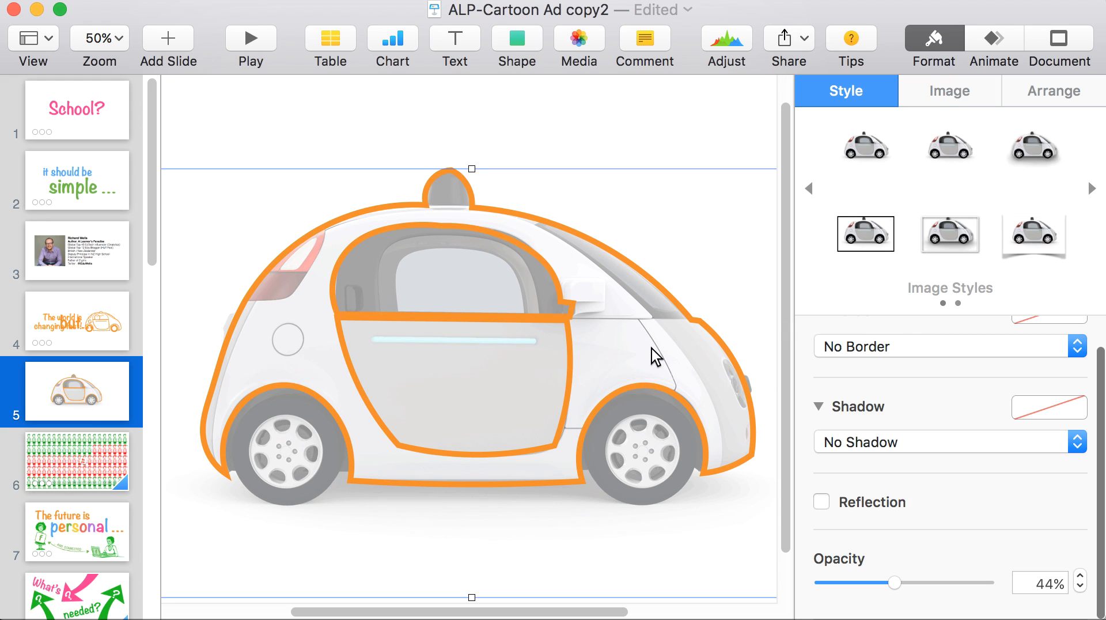
Insert a circle and size it to fit the front wheel.
left_click(516, 37)
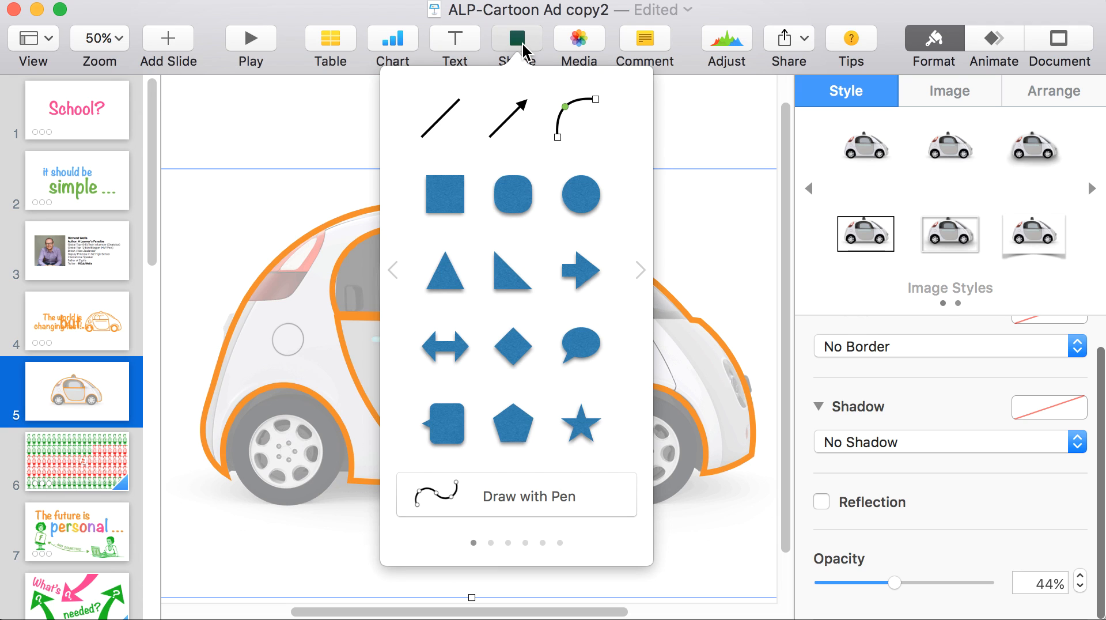
left_click(579, 196)
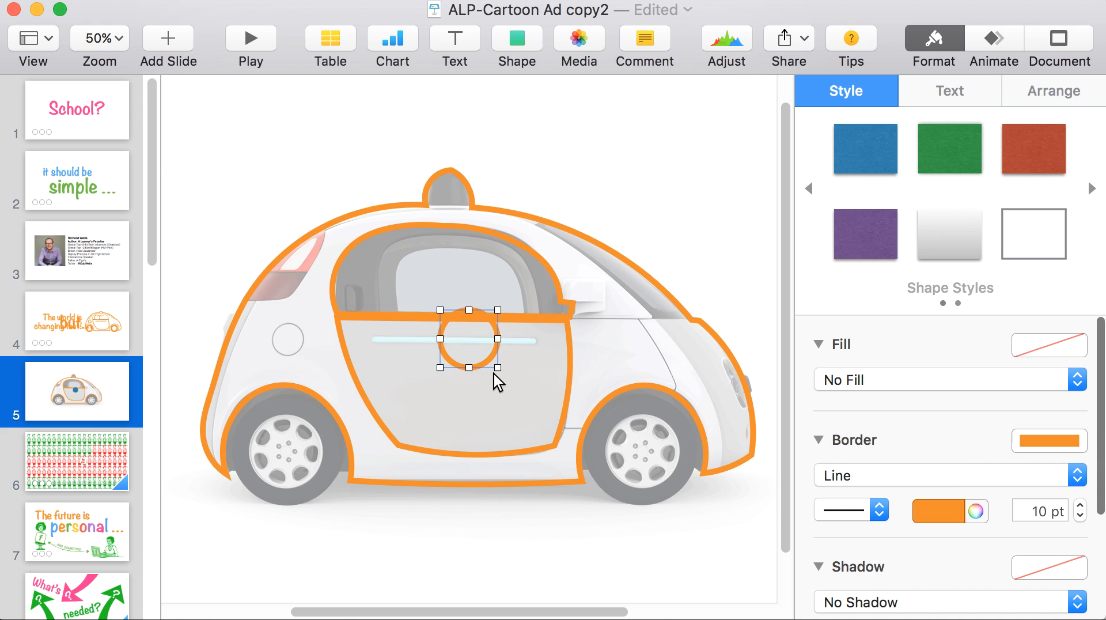
left_click_drag(467, 341, 649, 455)
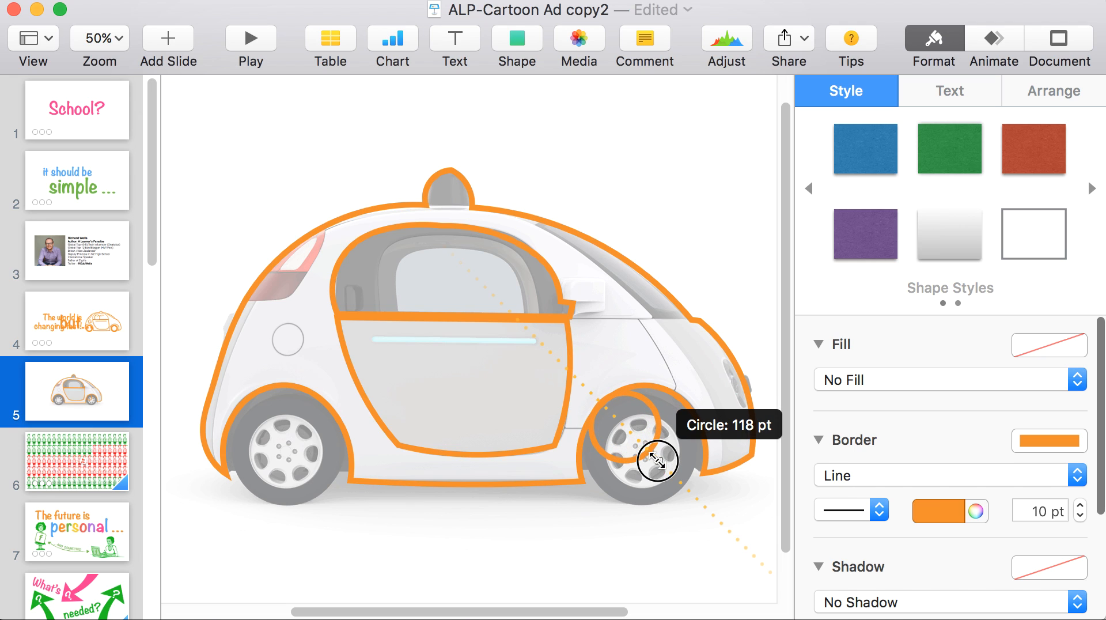
left_click_drag(659, 462, 701, 500)
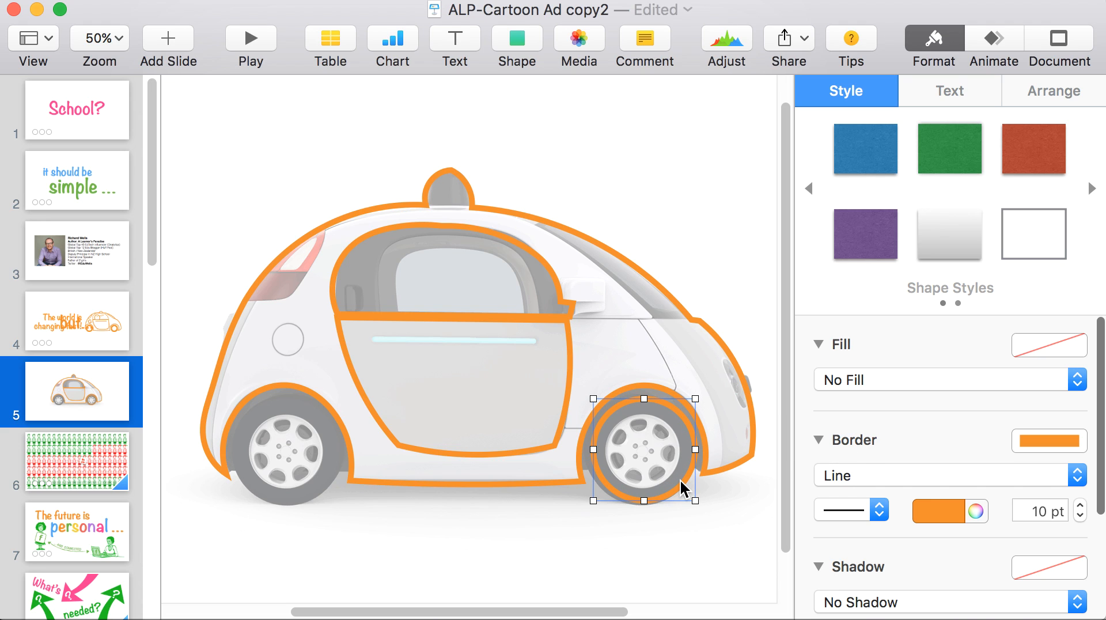
Place ring copies around the front and rear wheels, centring the inner ring.
left_click_drag(643, 450, 331, 479)
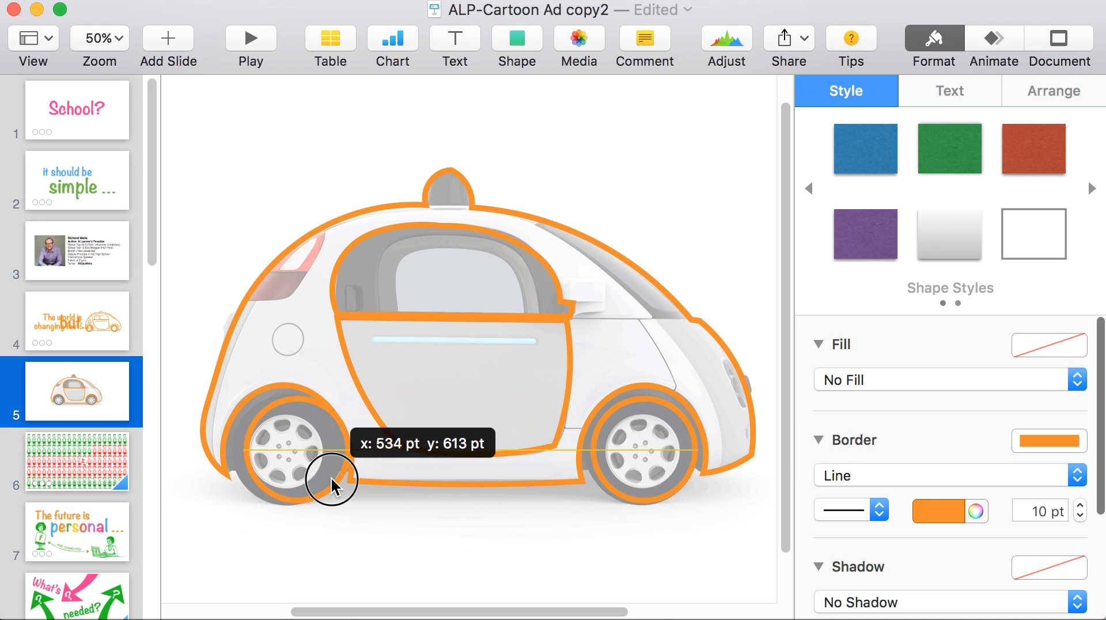
left_click_drag(336, 483, 325, 483)
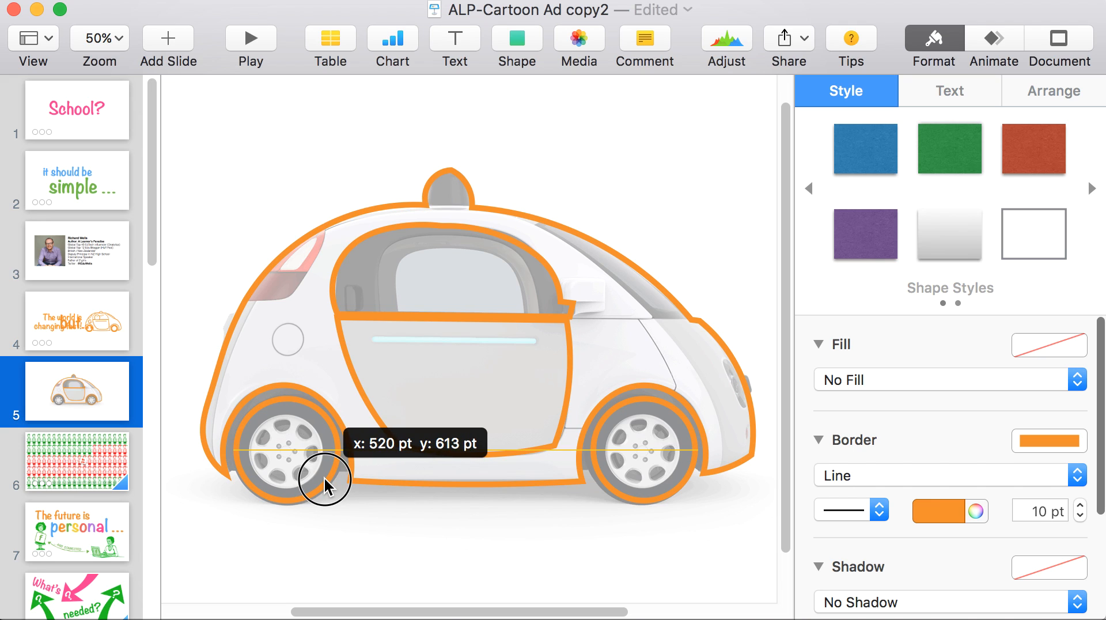
left_click_drag(328, 479, 367, 474)
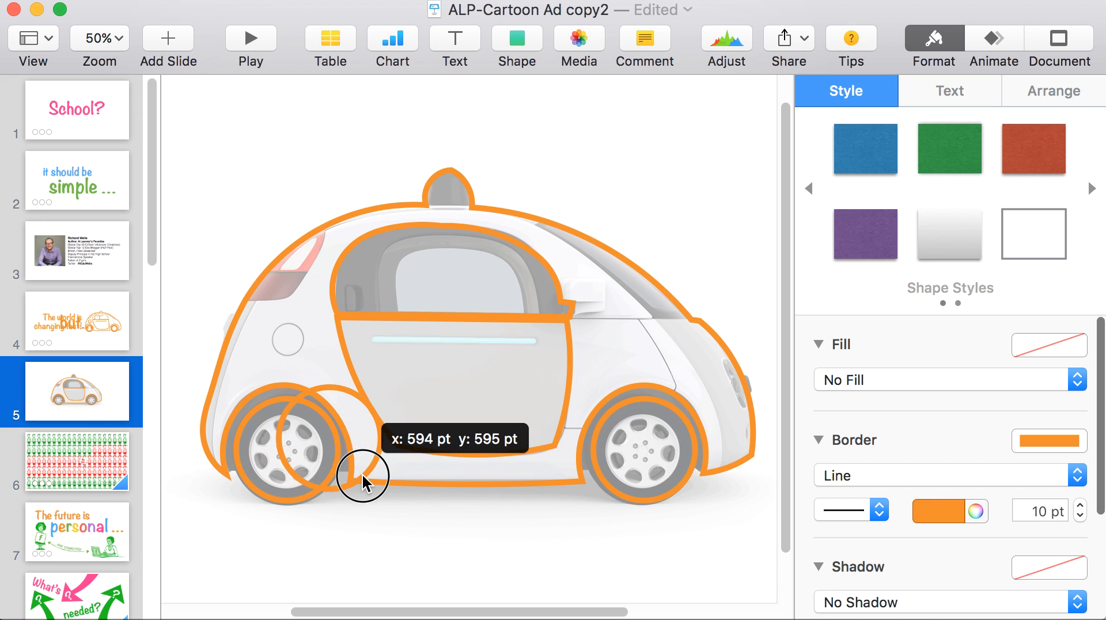
left_click_drag(363, 479, 359, 468)
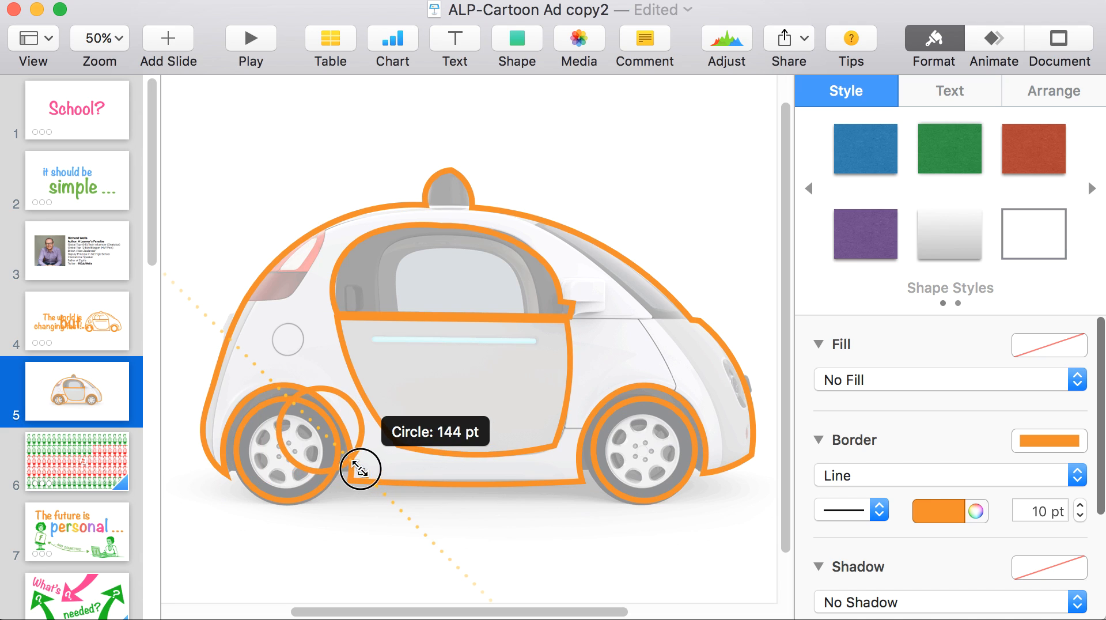
left_click_drag(360, 467, 328, 472)
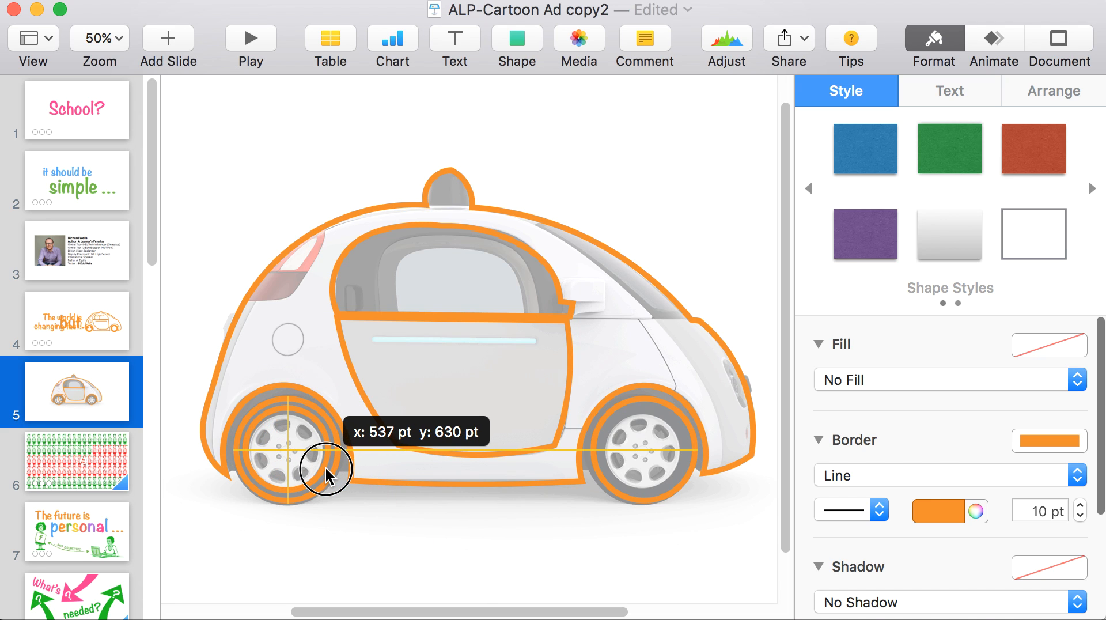
left_click_drag(330, 469, 528, 451)
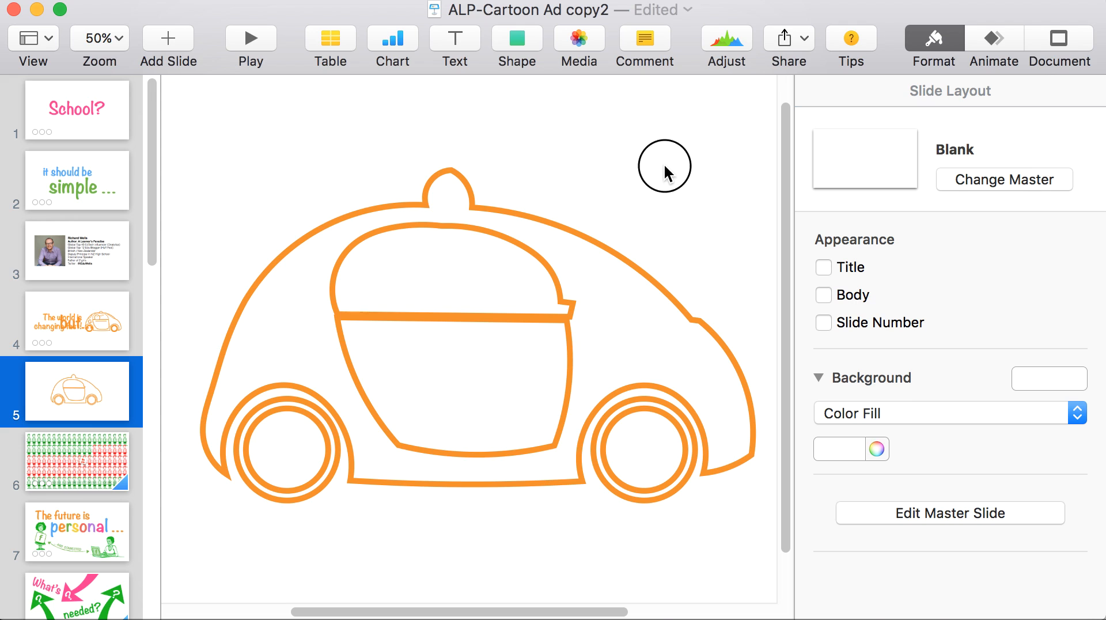
mouse_move(668, 397)
type("G")
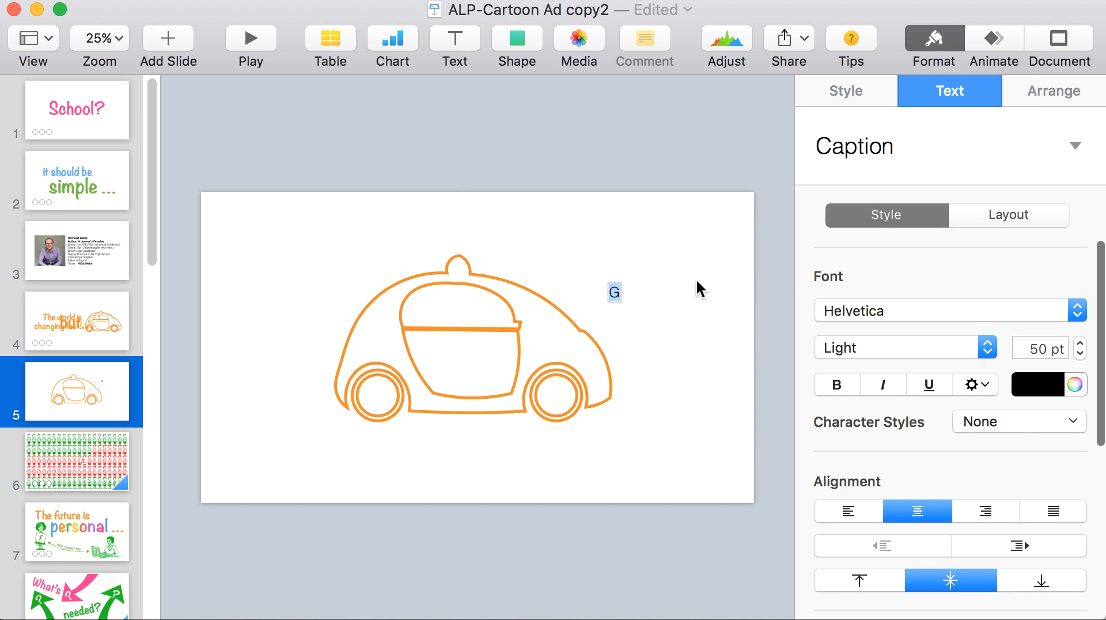
Set the G to Futura, enlarge it to about 107 pt, and colour it orange.
left_click(945, 310)
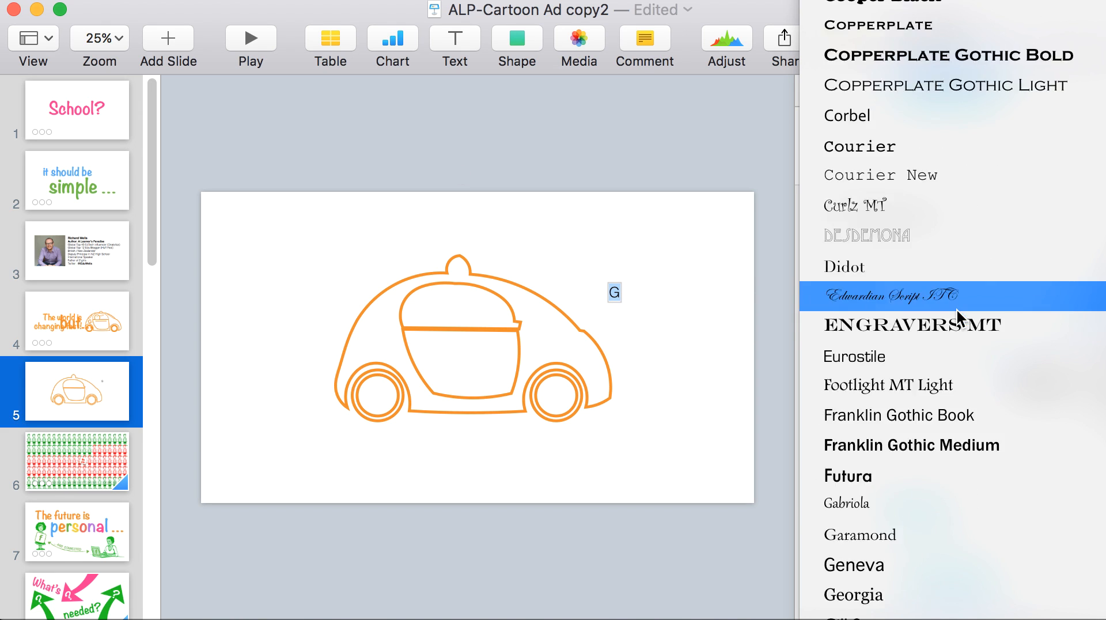
scroll("down", 3)
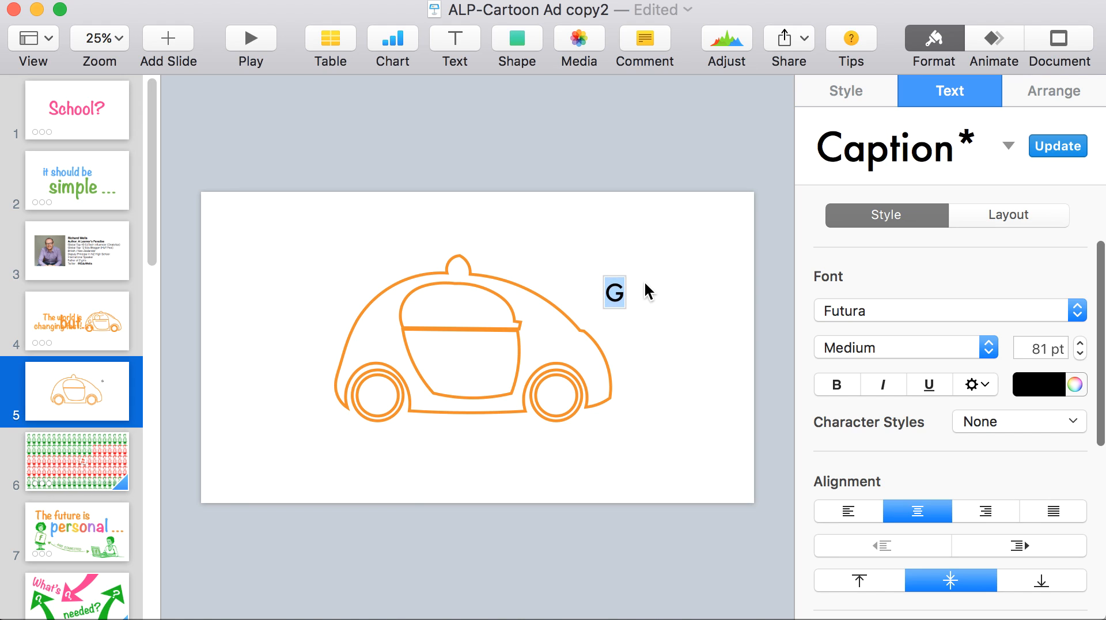
left_click(1078, 342)
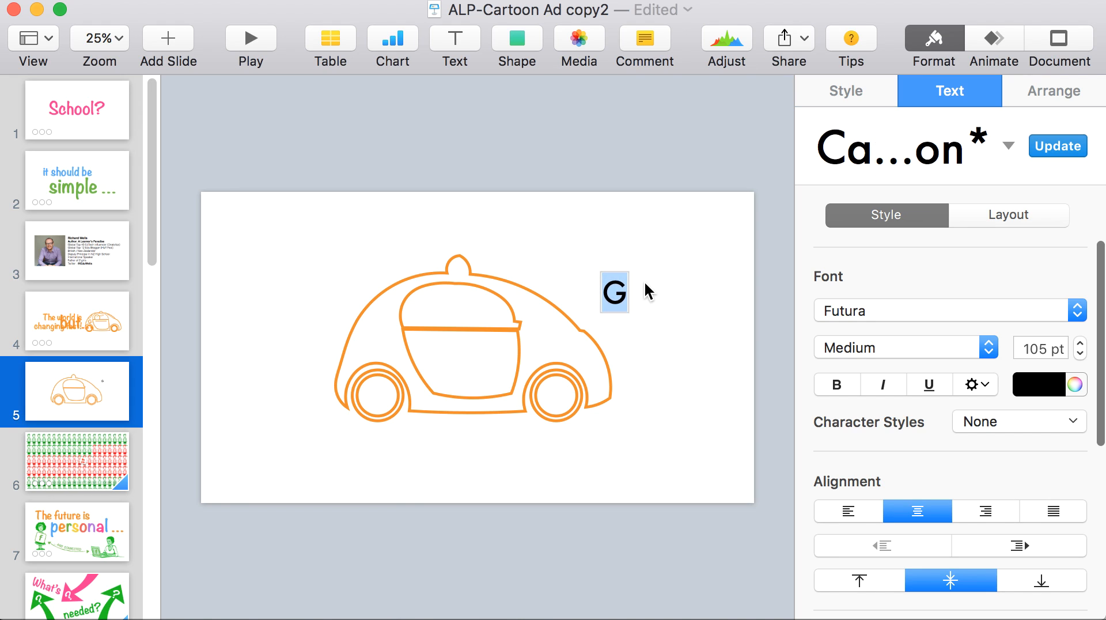
left_click(1036, 384)
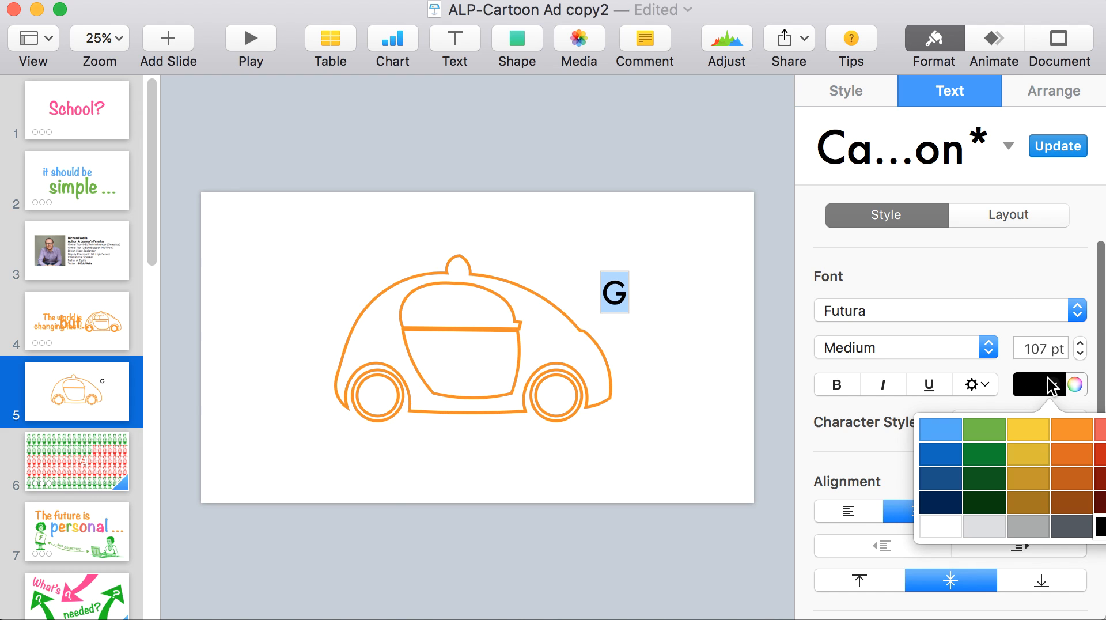
left_click(613, 292)
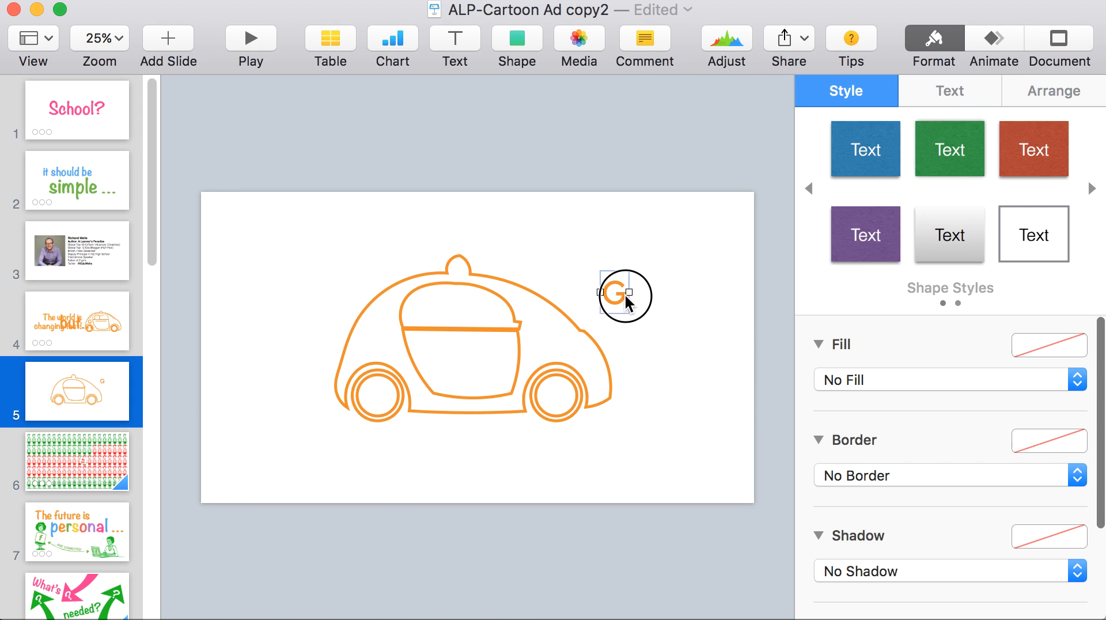